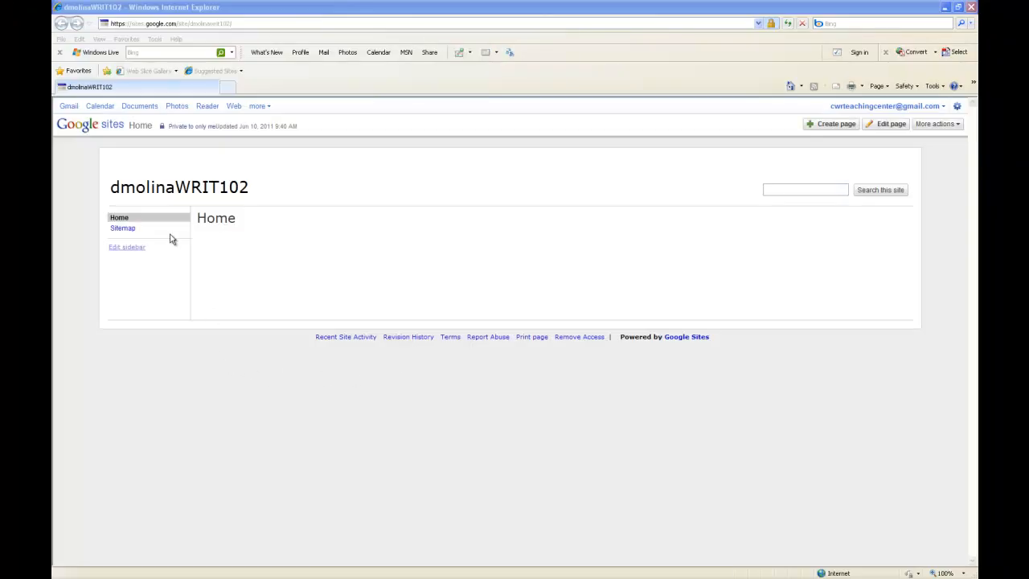
pyautogui.moveTo(673, 261)
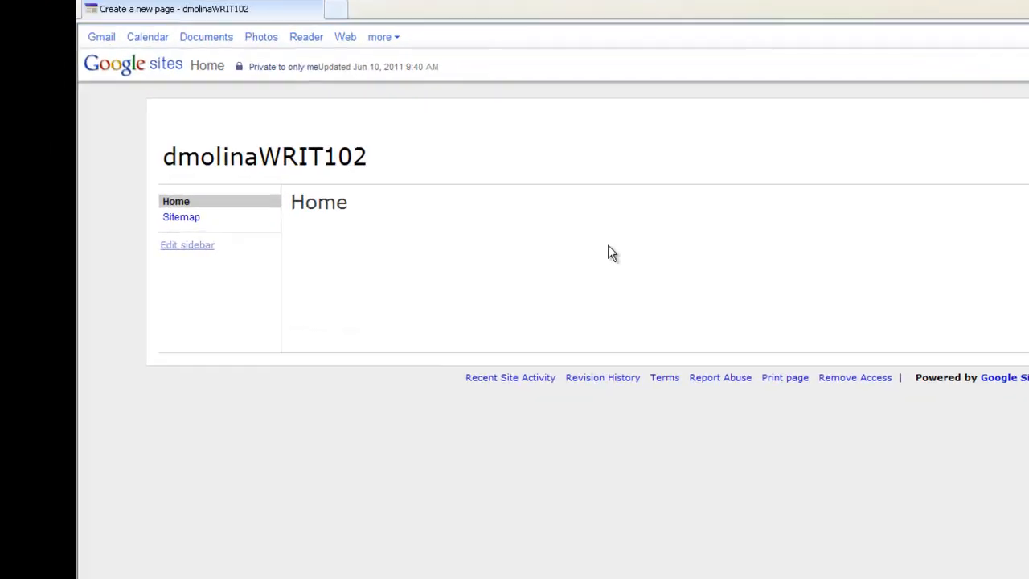
# Create a page named 'Multimodal Artifact' placed under Home.
pyautogui.write('M')
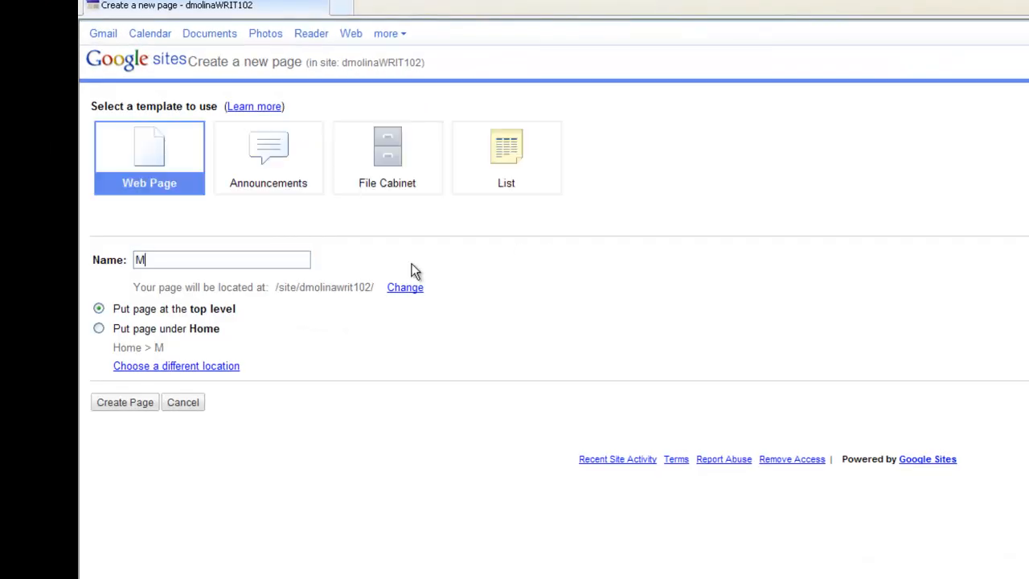
pyautogui.write('ultimodal Artifact')
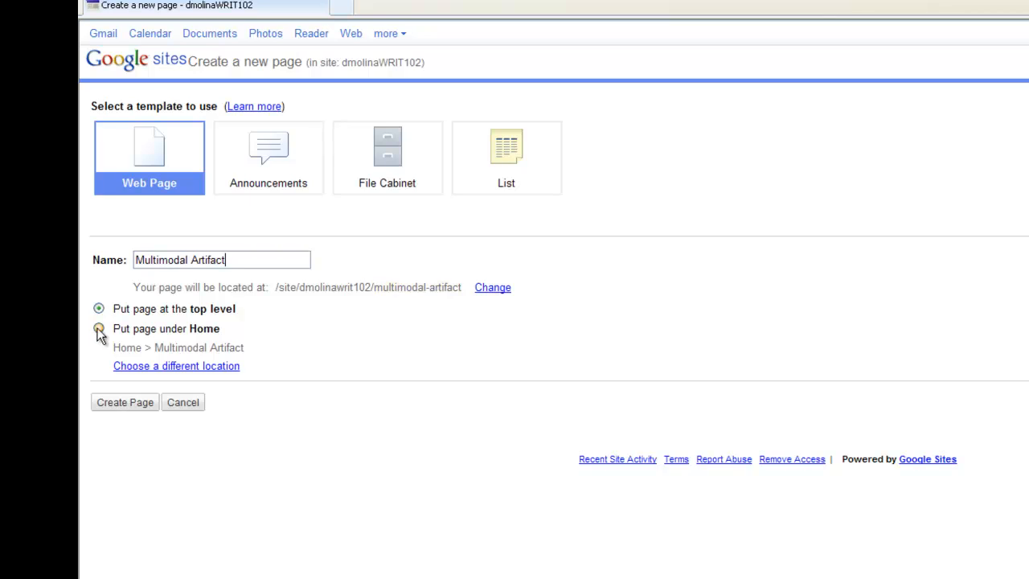
pyautogui.click(98, 328)
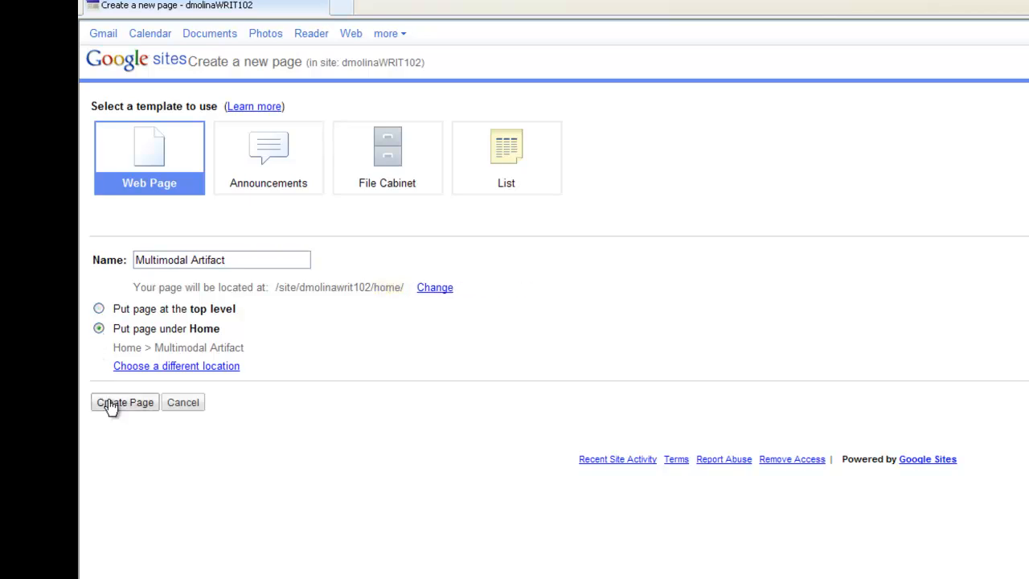
pyautogui.click(125, 402)
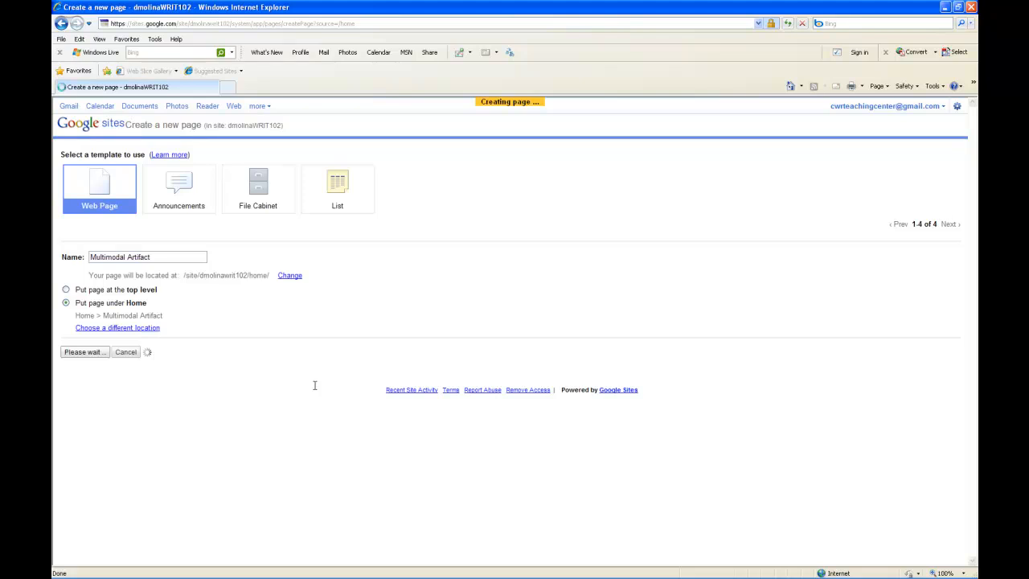
# Reveal the Attachments file field on the new Multimodal Artifact page.
pyautogui.click(84, 352)
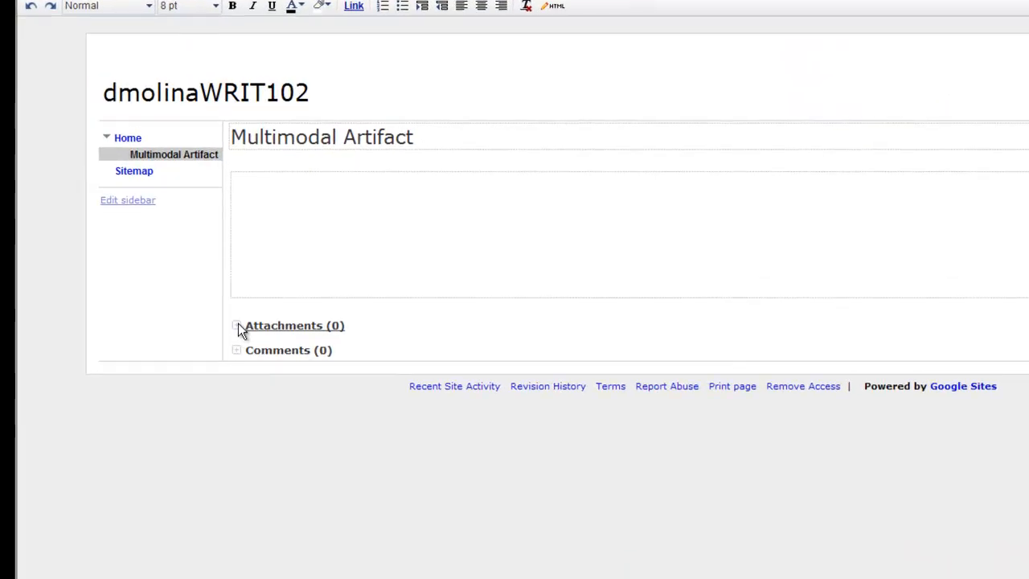
pyautogui.click(237, 325)
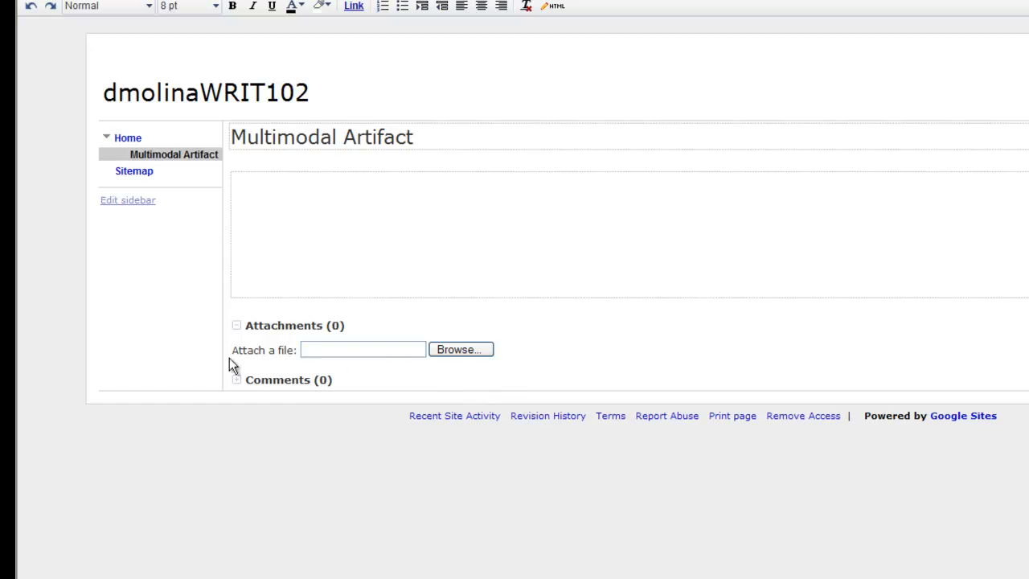
pyautogui.moveTo(241, 326)
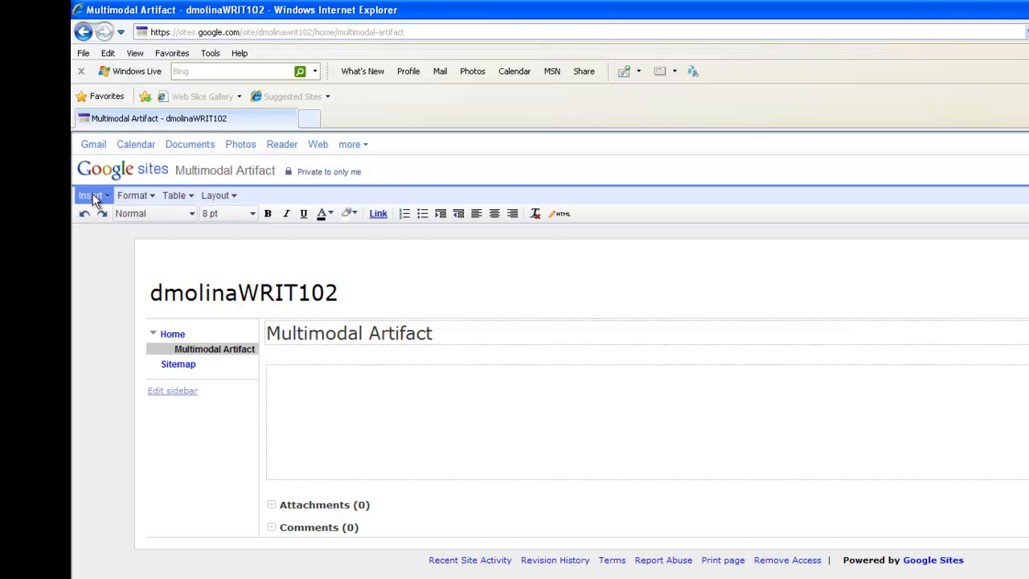
# Upload the house photo IMG_0525.JPG through Insert > Image.
pyautogui.click(90, 196)
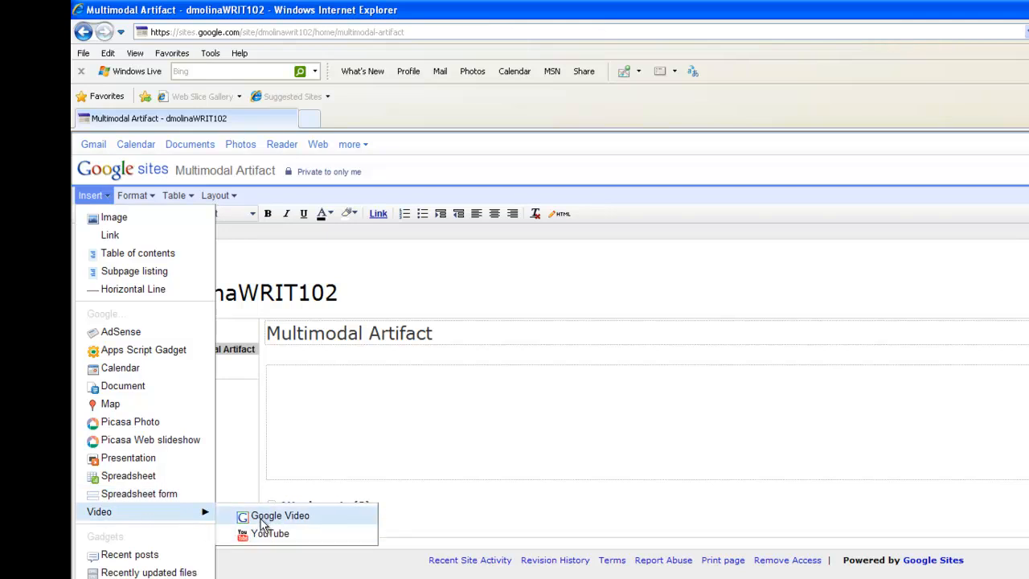
pyautogui.moveTo(181, 514)
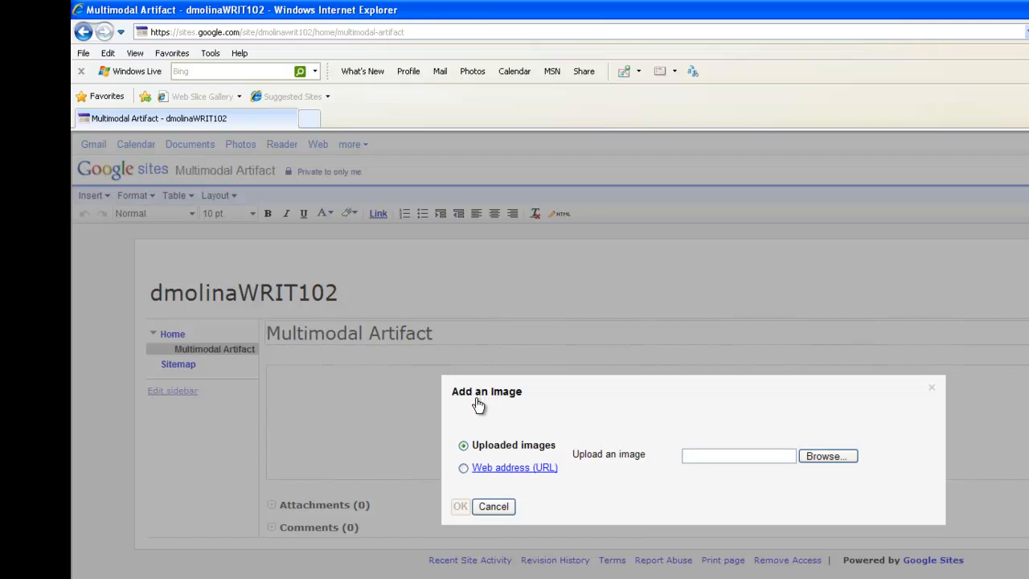
pyautogui.moveTo(785, 467)
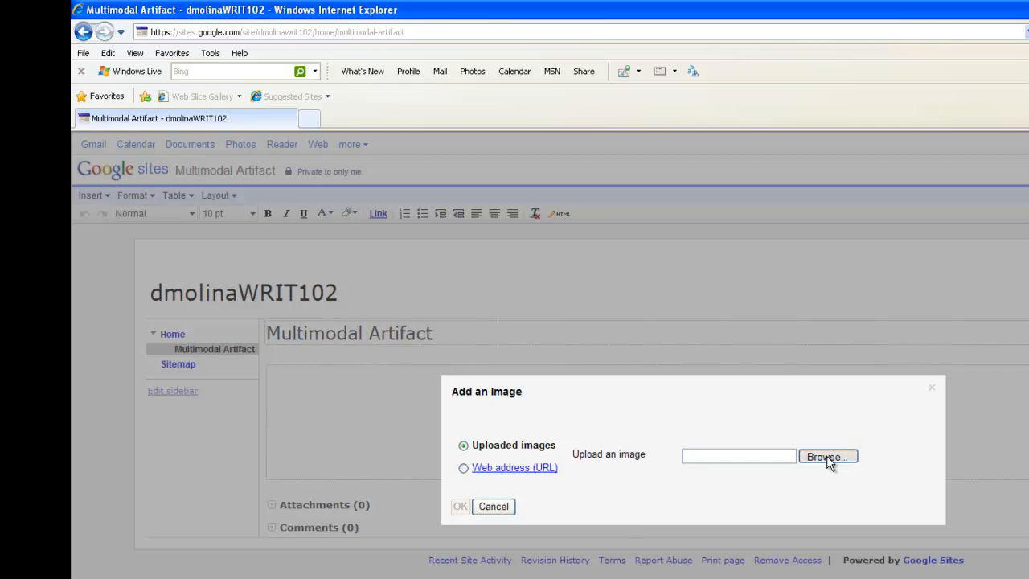
pyautogui.click(828, 455)
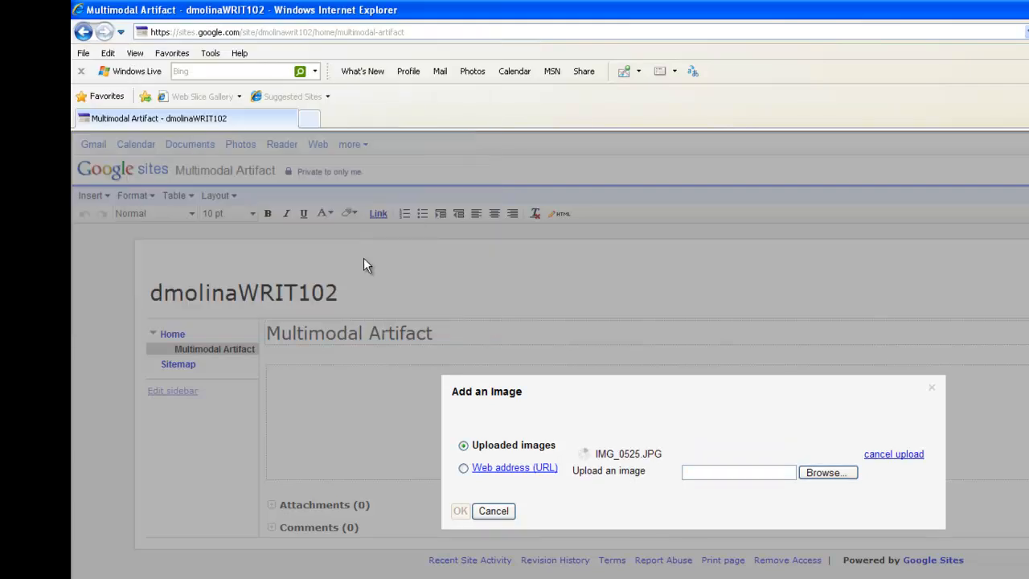
pyautogui.moveTo(649, 492)
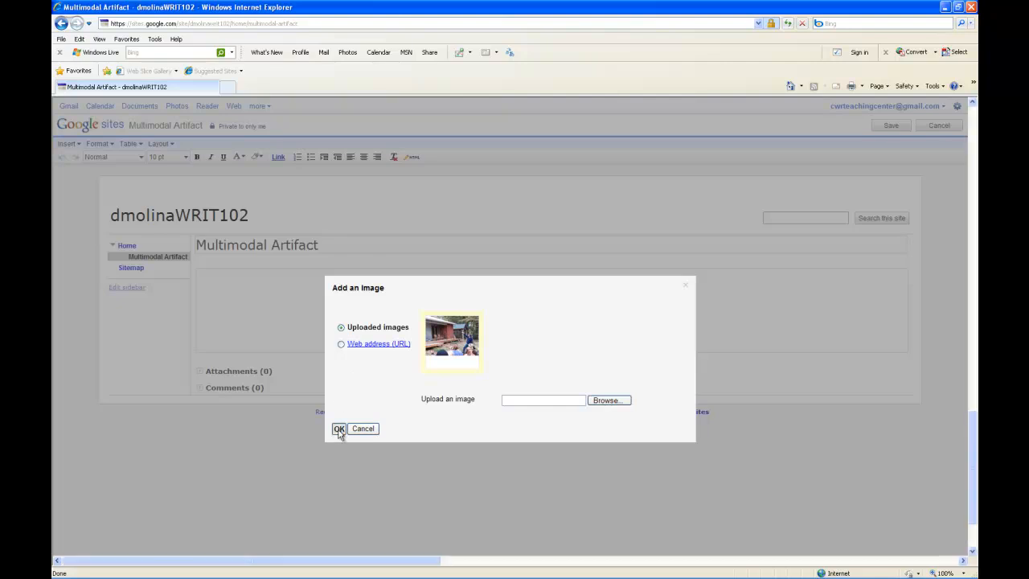
# Insert the photo aligned left with 'This is the text of my essay.' above it.
pyautogui.click(338, 428)
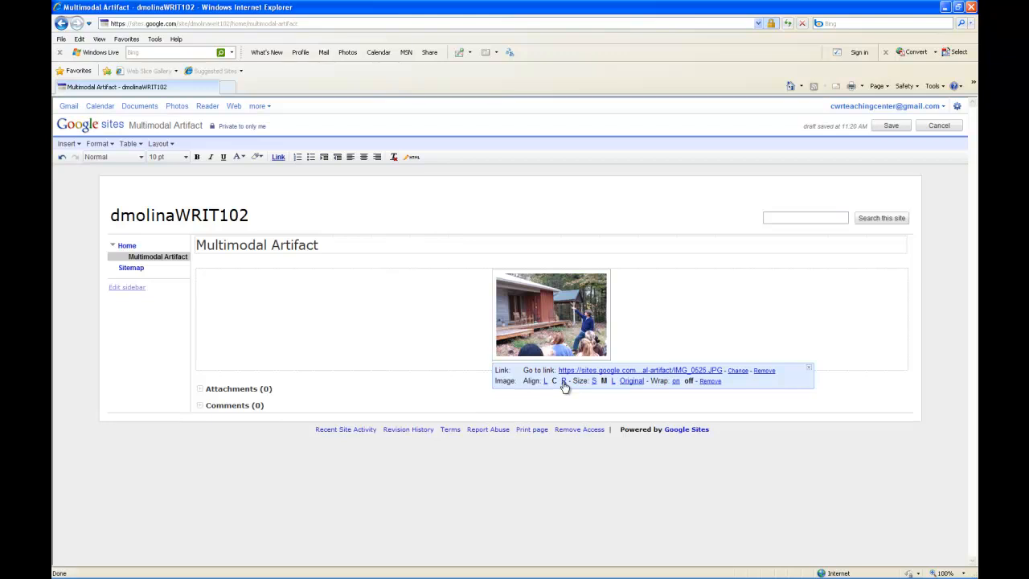
pyautogui.click(545, 380)
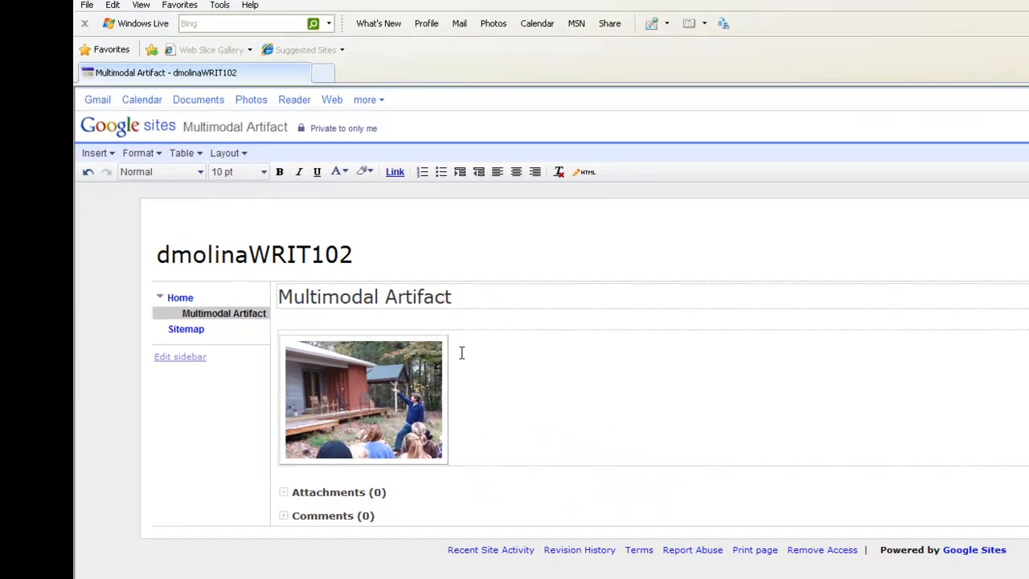
pyautogui.write('This is the')
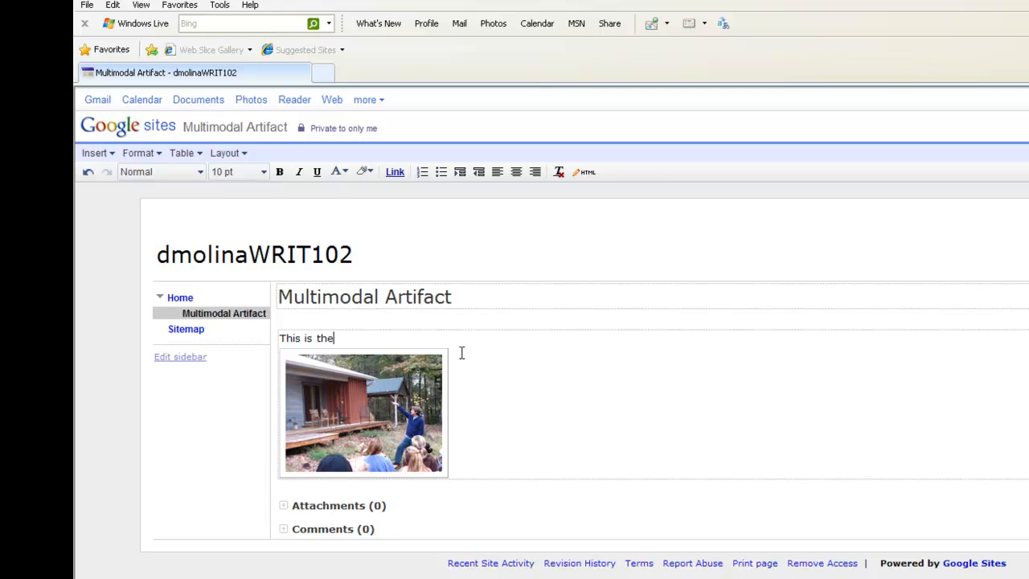
pyautogui.write('text of m')
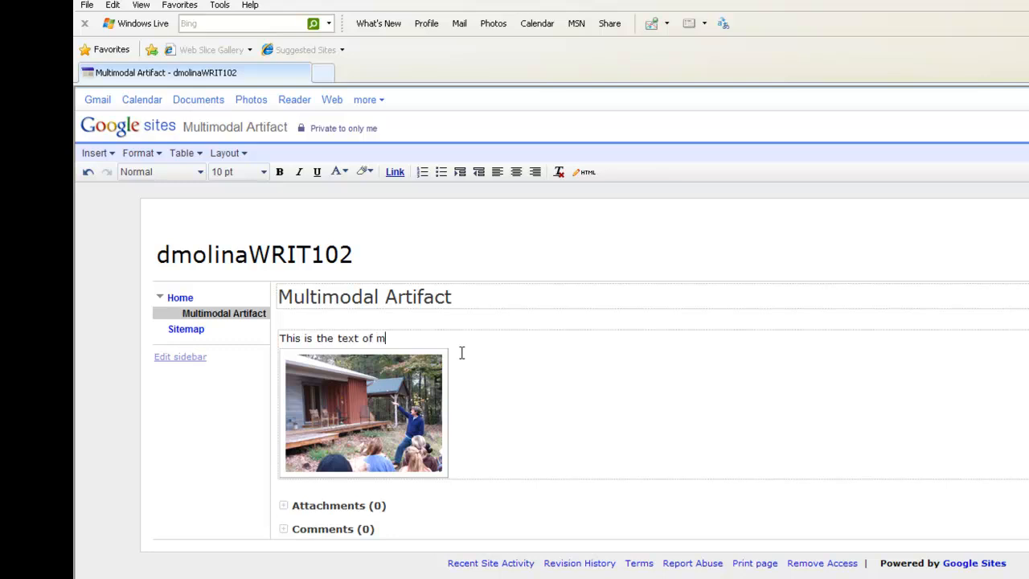
pyautogui.write('y essay')
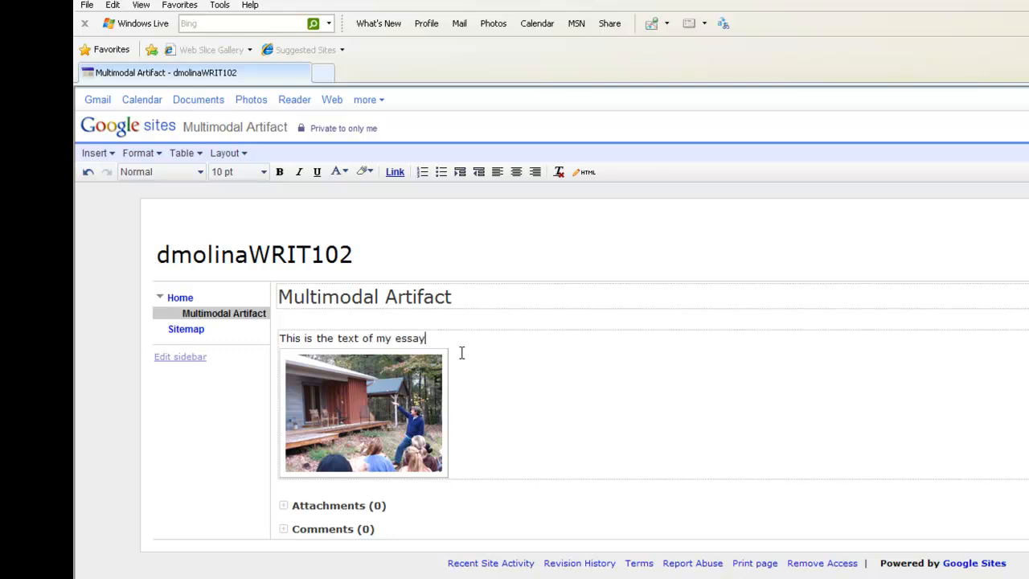
pyautogui.write('.')
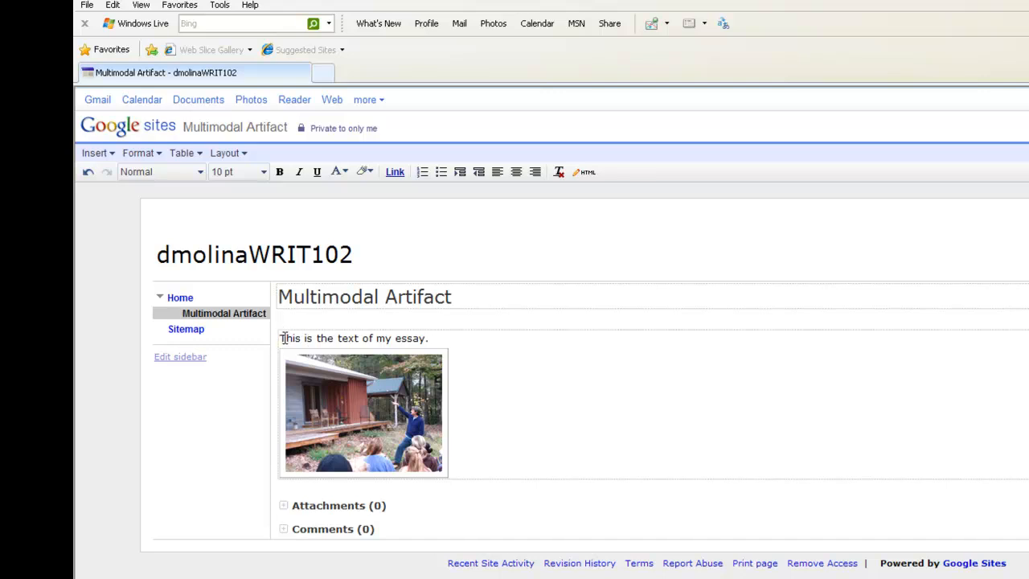
pyautogui.click(428, 337)
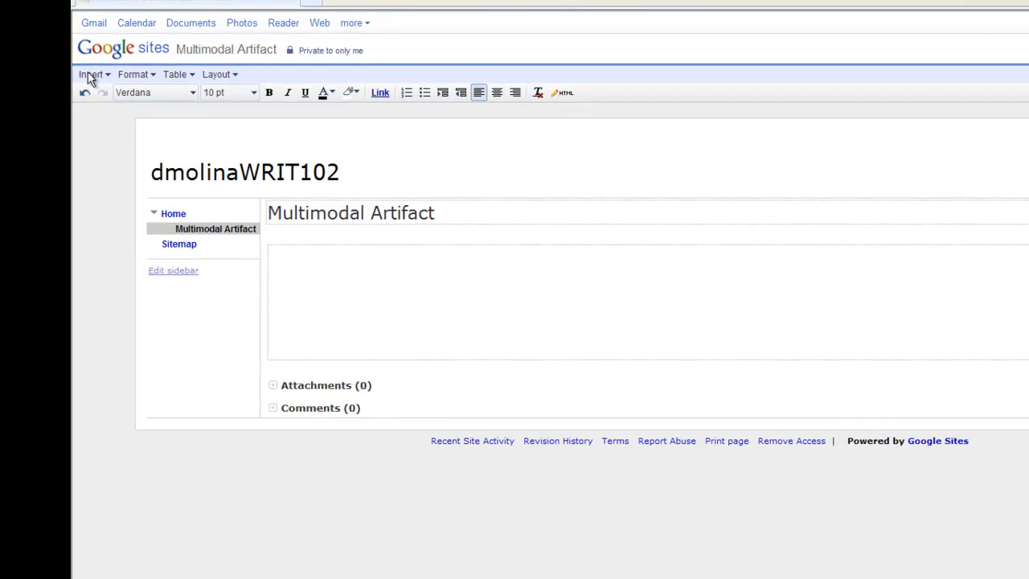
# Embed the YouTube video watch?v=dEgA8ggHY5s titled 'Multimodal 1'.
pyautogui.click(90, 74)
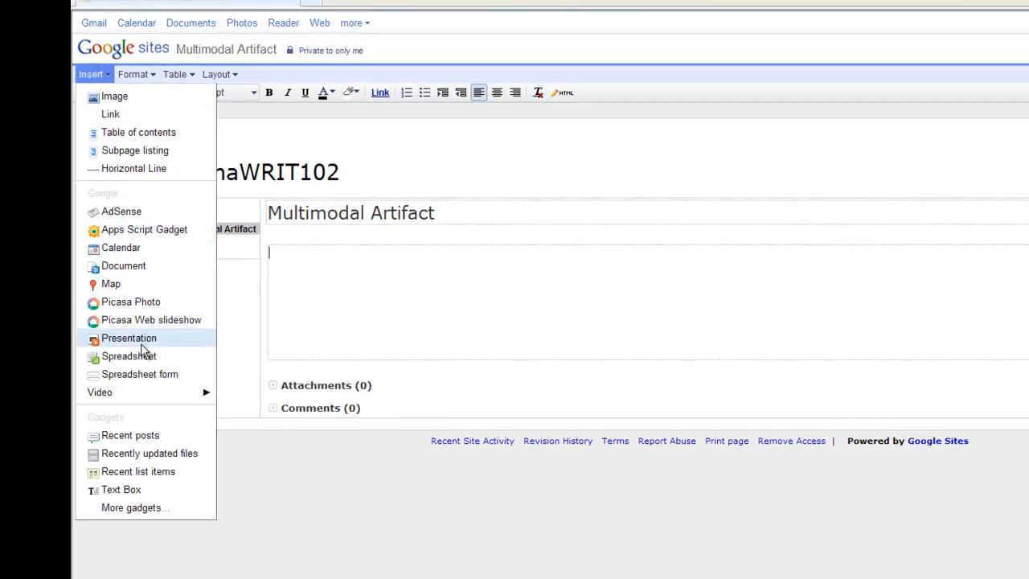
pyautogui.moveTo(99, 392)
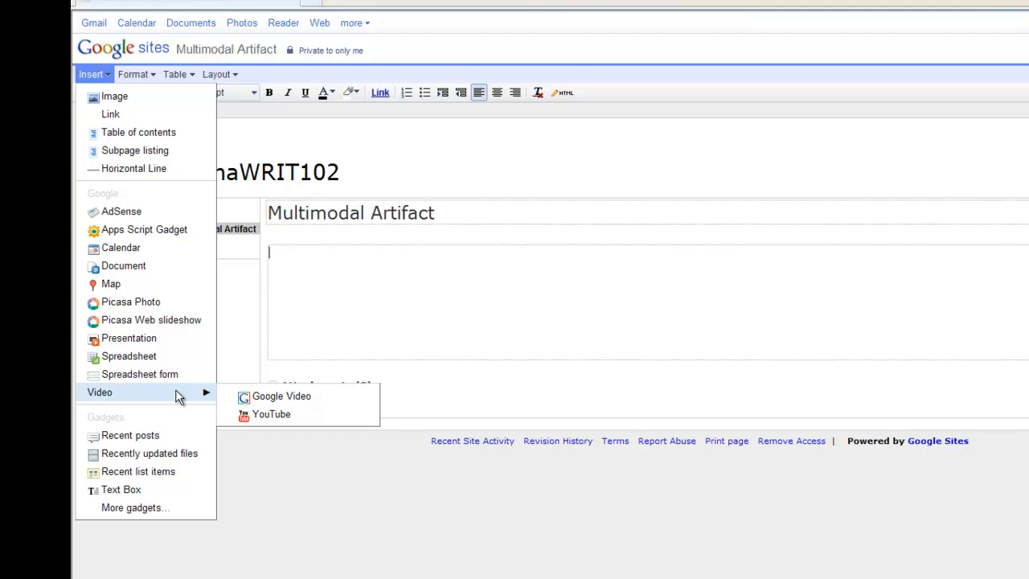
pyautogui.click(271, 414)
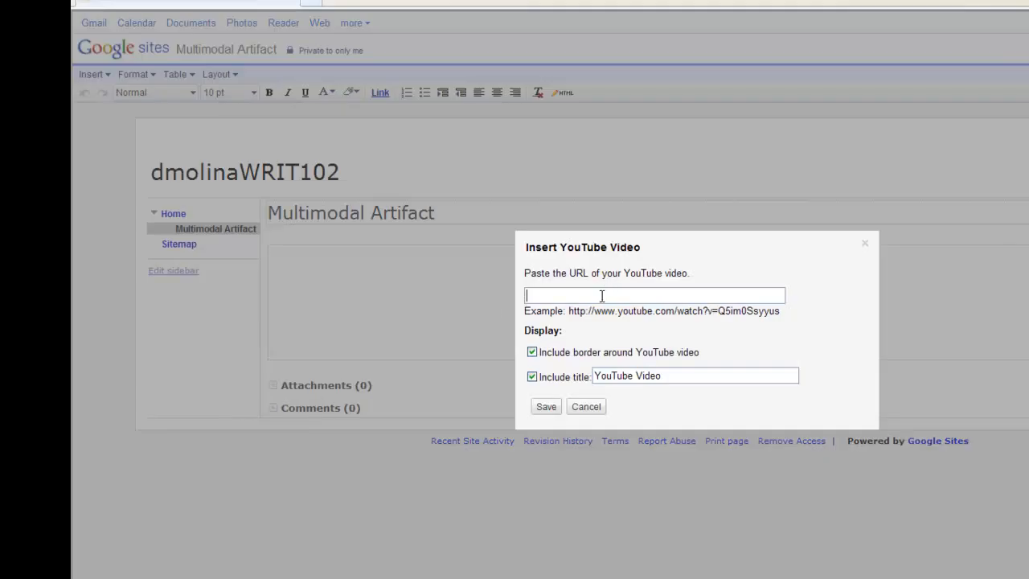
pyautogui.write('http://www.youtube.com/watch?v=dEgA8ggHY5s')
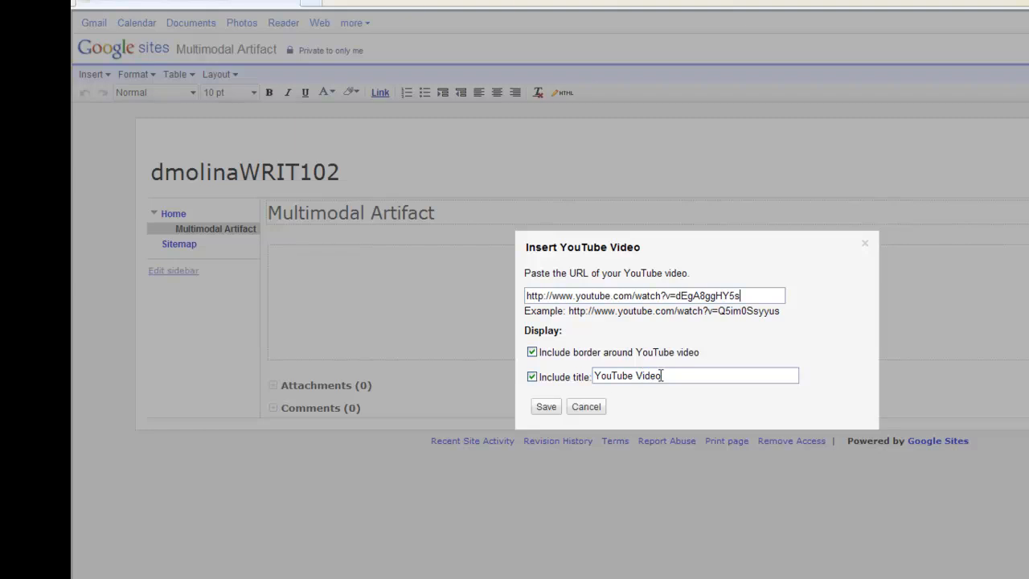
pyautogui.doubleClick(628, 376)
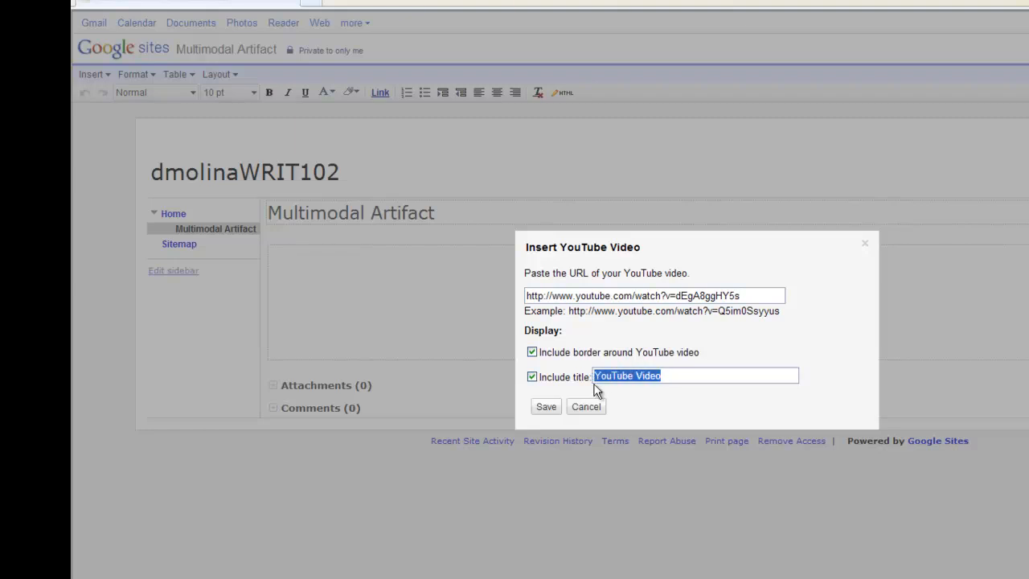
pyautogui.write('Multimodal')
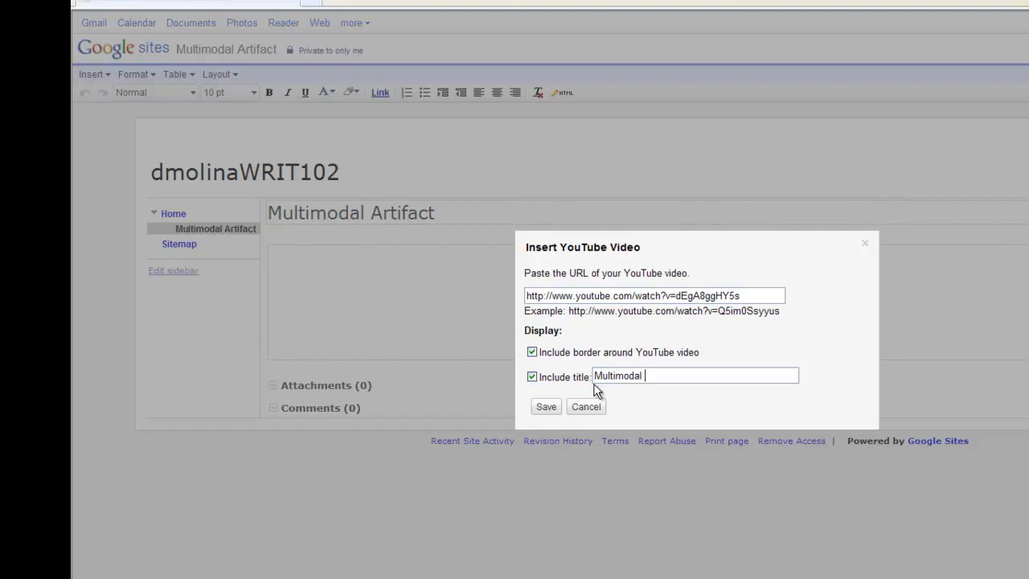
pyautogui.write('1')
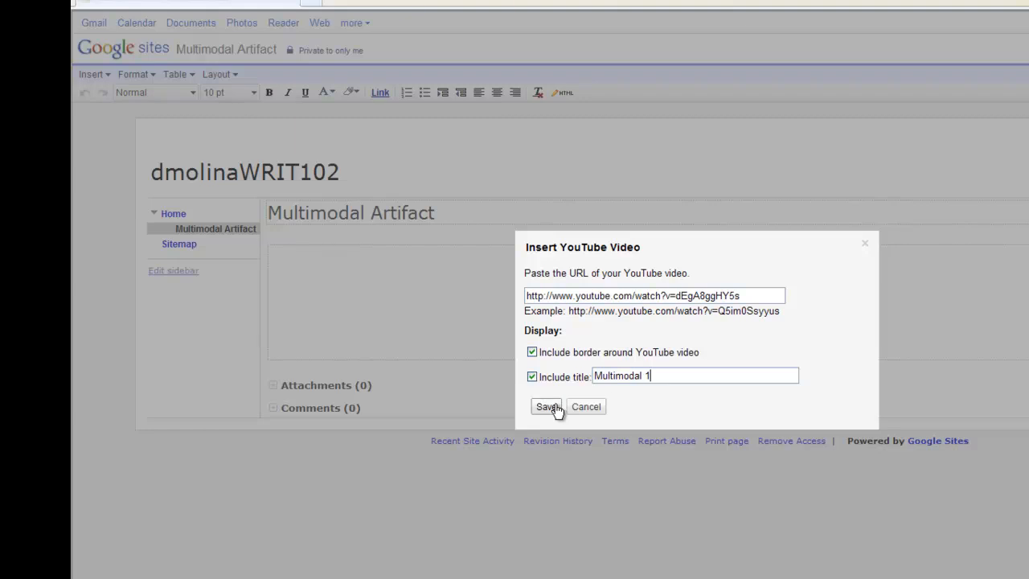
pyautogui.click(546, 405)
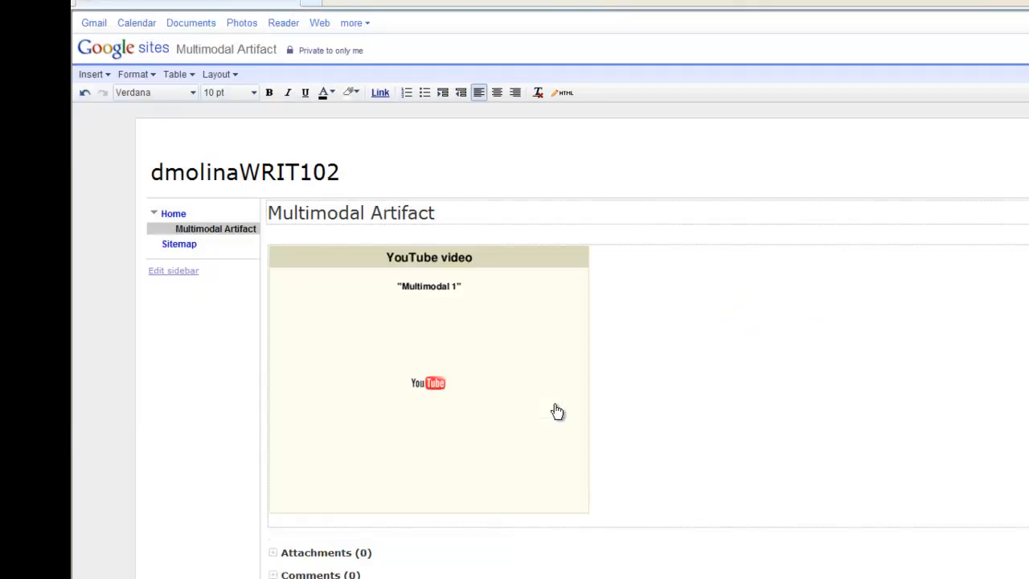
pyautogui.moveTo(549, 400)
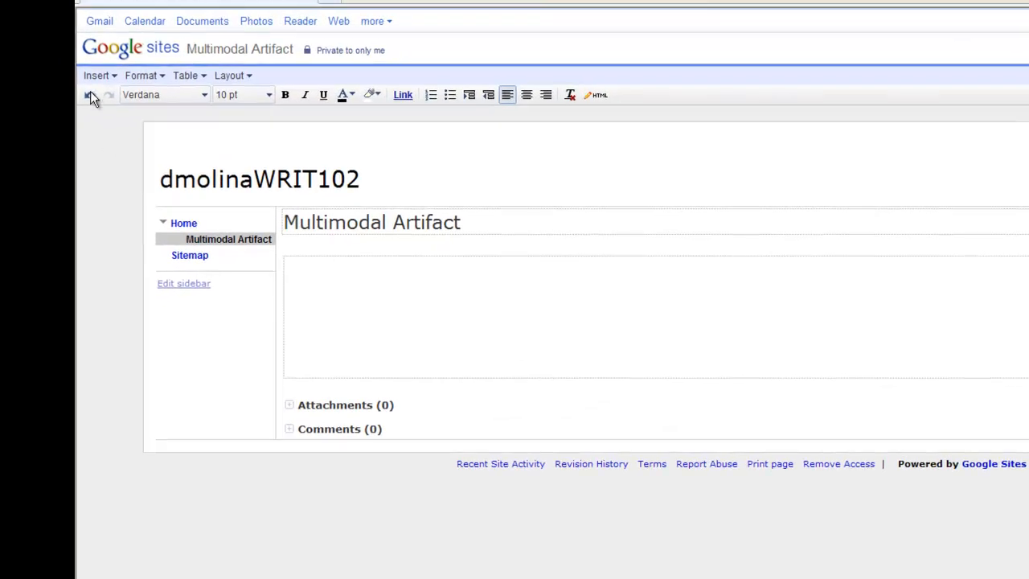
# Undo the YouTube embed and start a Google Video insertion instead.
pyautogui.click(96, 75)
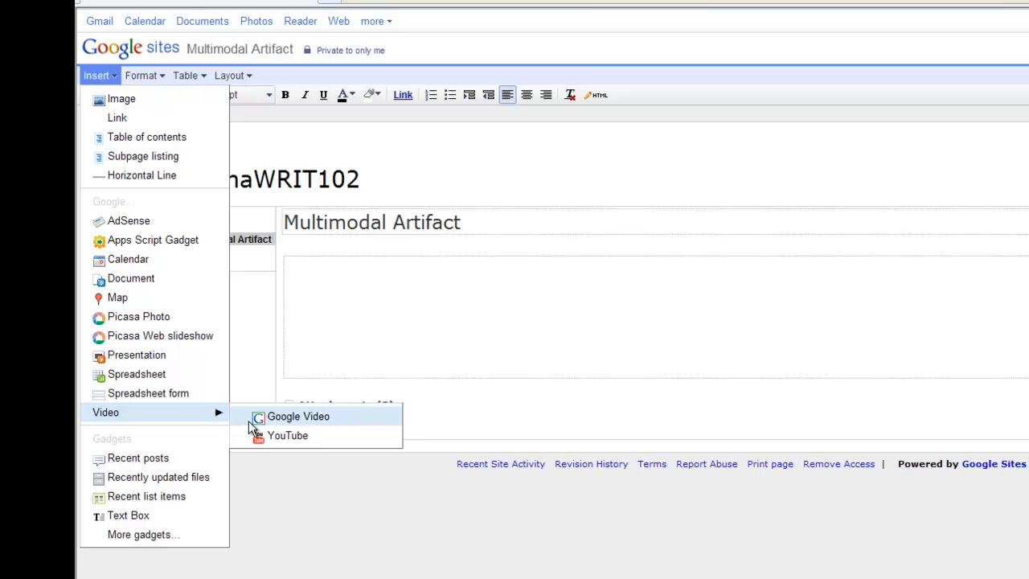
pyautogui.click(298, 417)
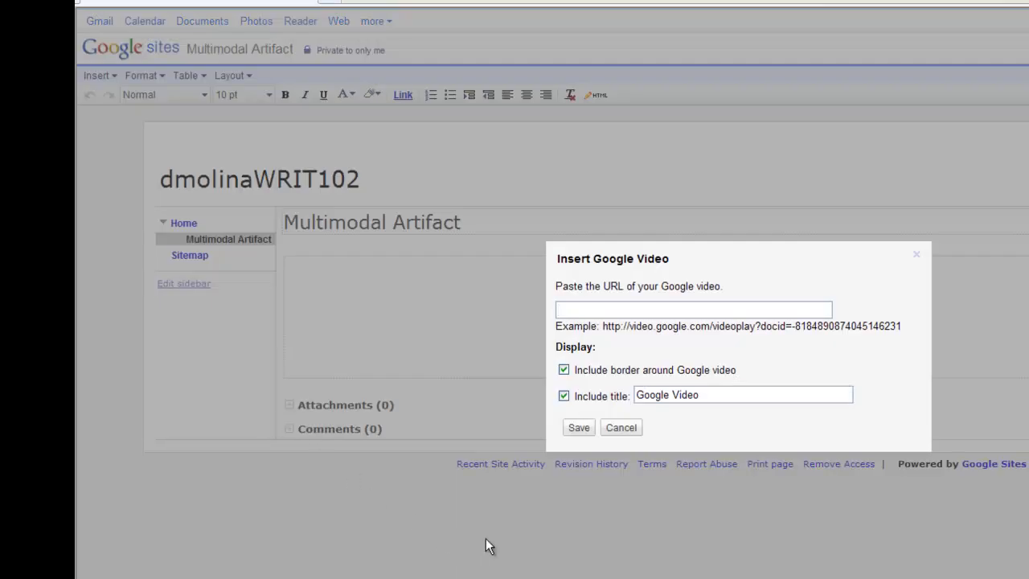
pyautogui.moveTo(540, 542)
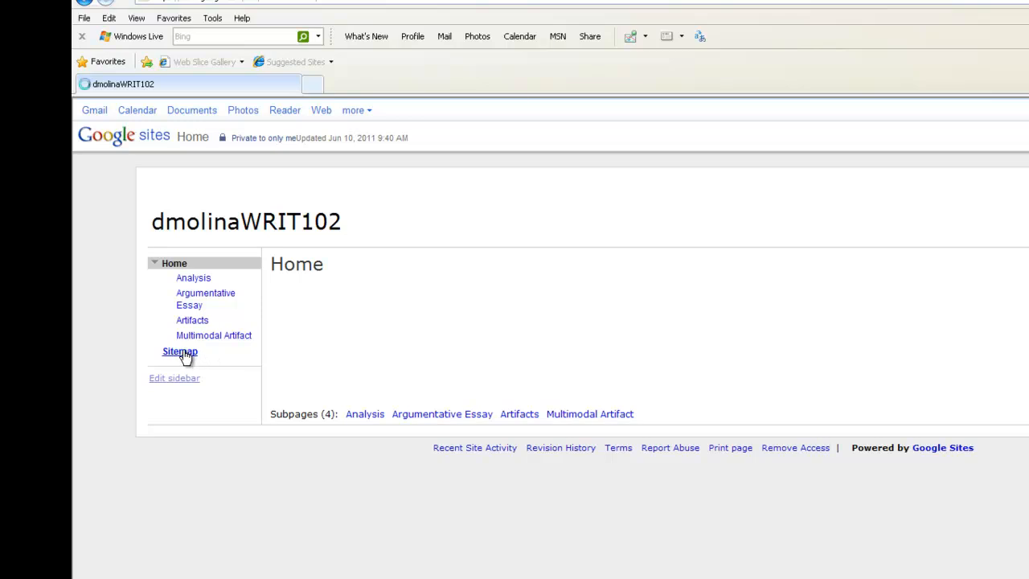
# Show the Manage pages tree with Home expanded to list its subpages.
pyautogui.click(180, 351)
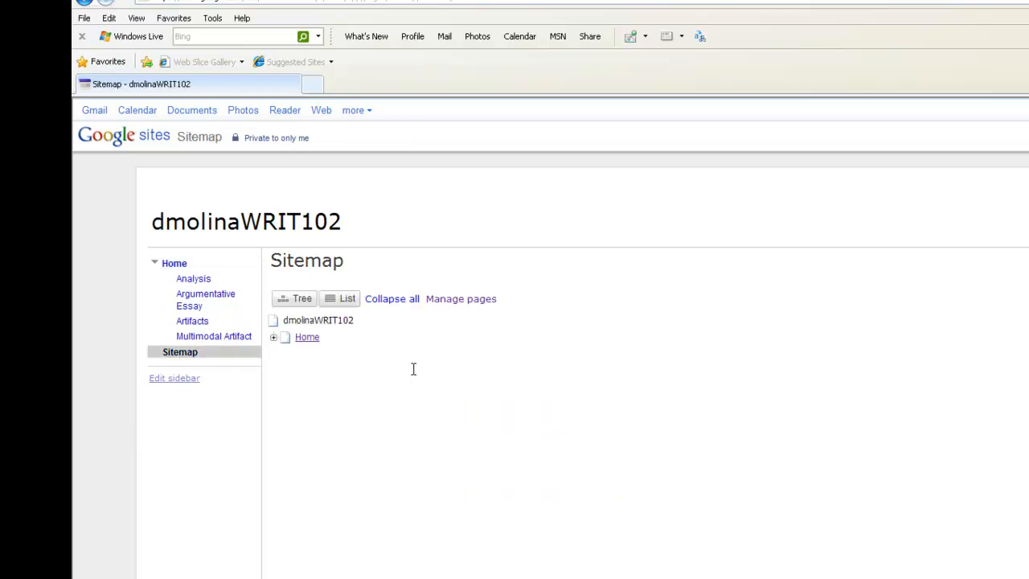
pyautogui.click(461, 299)
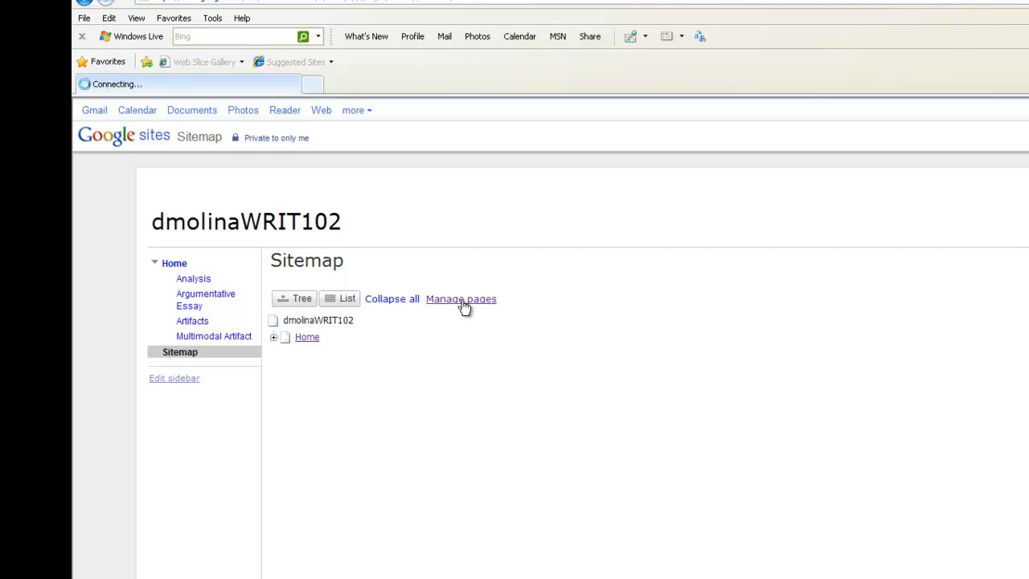
pyautogui.click(460, 299)
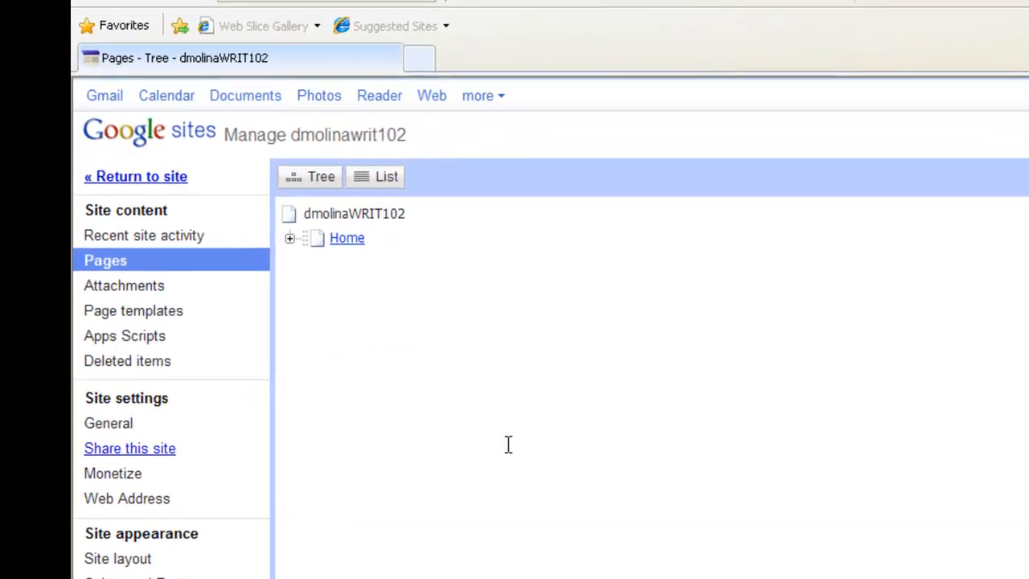
pyautogui.click(289, 238)
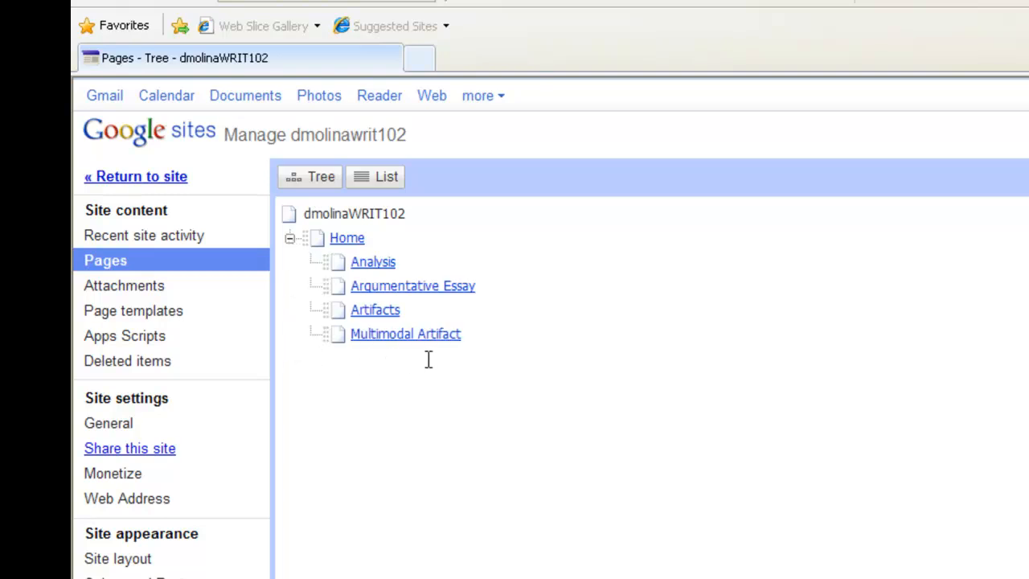
pyautogui.moveTo(413, 359)
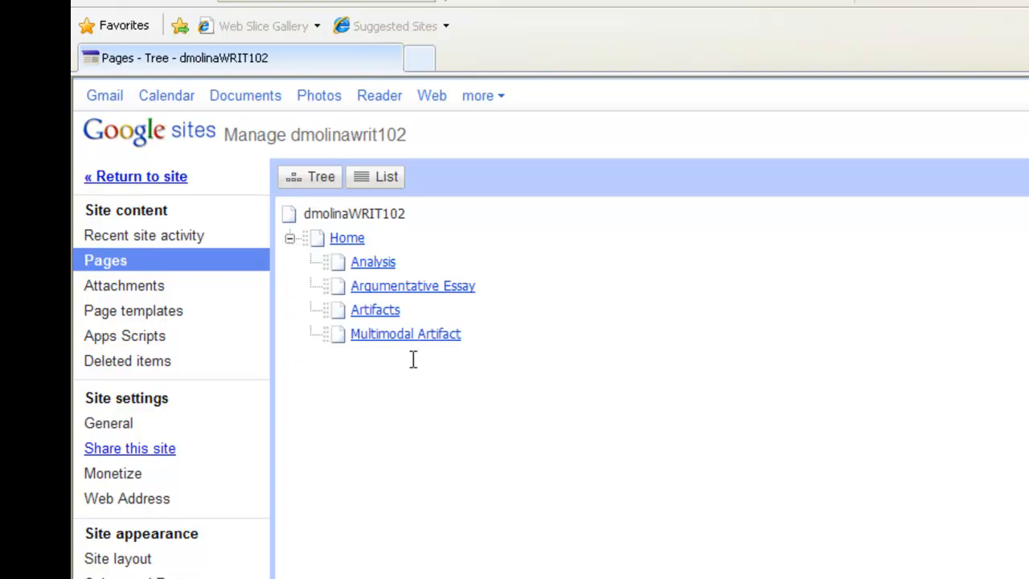
pyautogui.moveTo(373, 262)
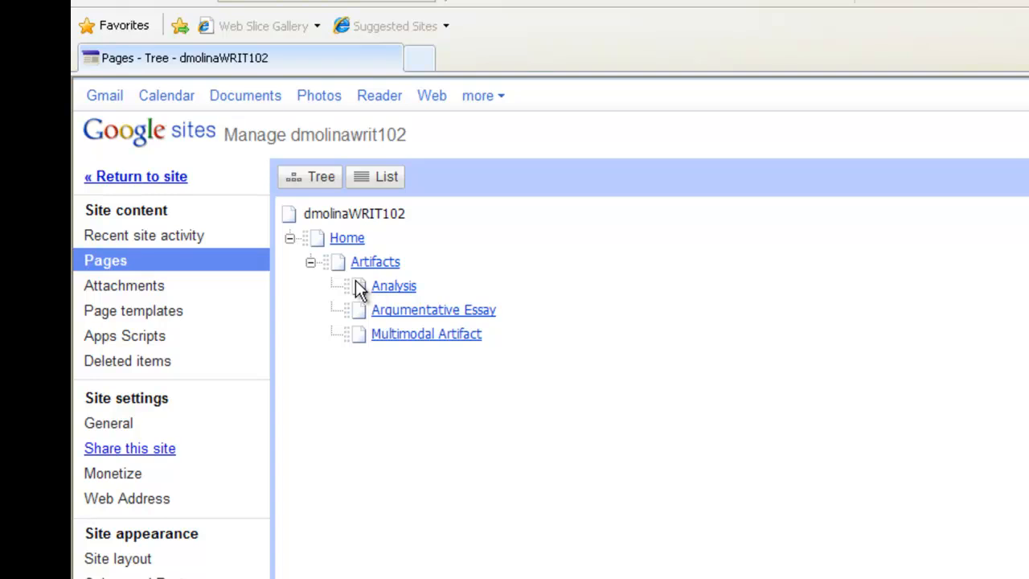
pyautogui.moveTo(361, 290)
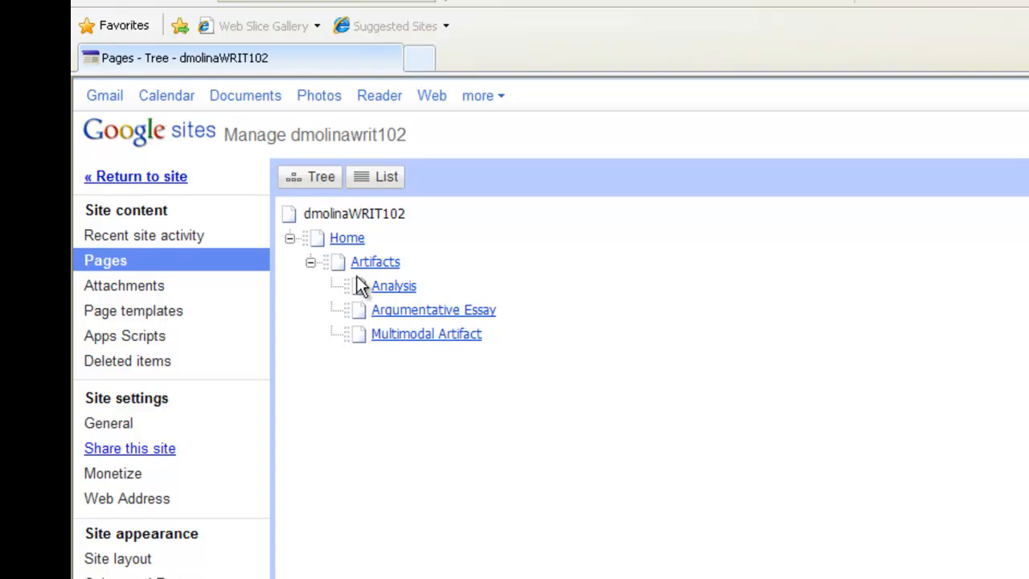
pyautogui.moveTo(367, 266)
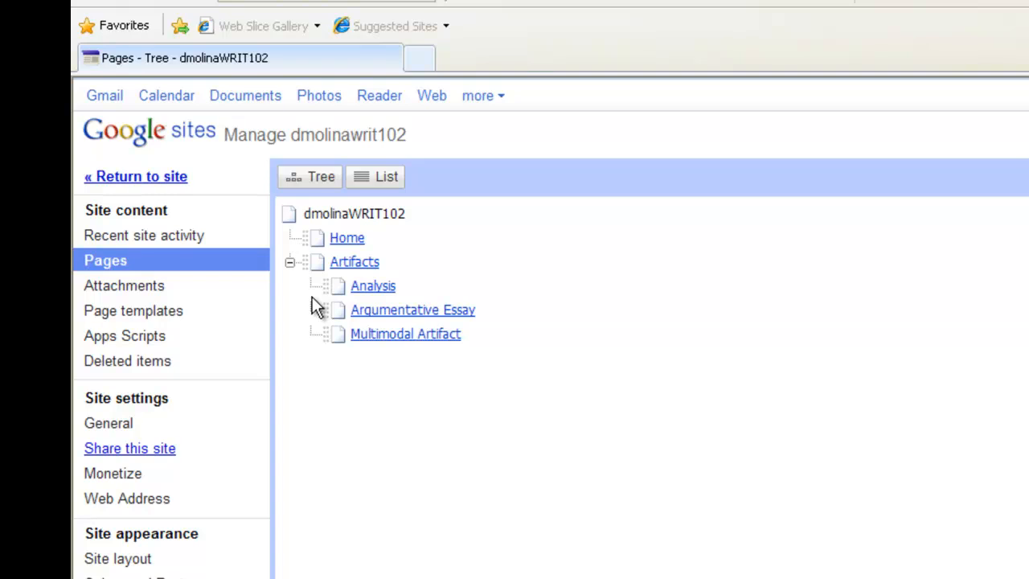
pyautogui.moveTo(393, 413)
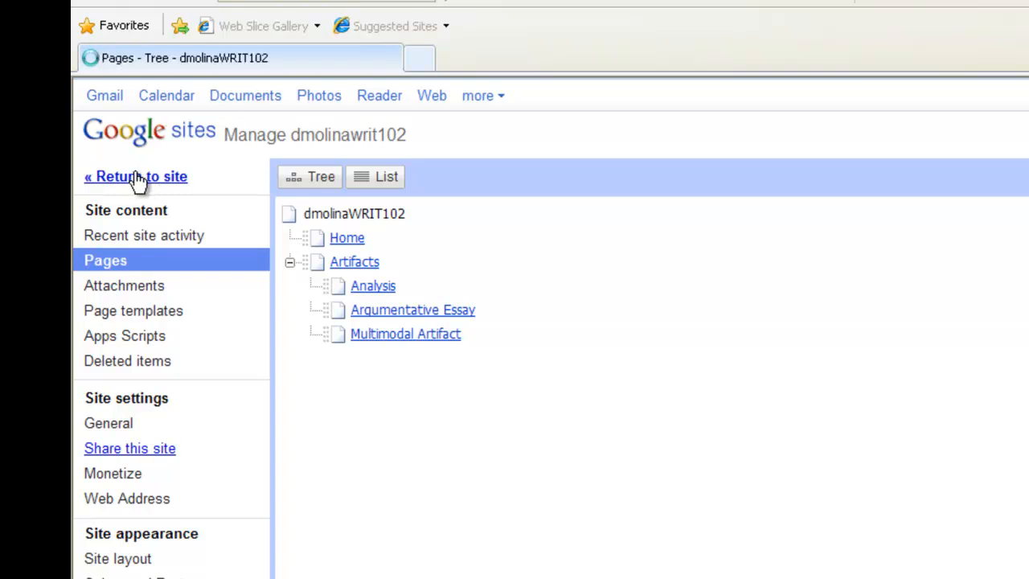
# Return to the site and expand Artifacts in the sidebar to show its subpages.
pyautogui.click(135, 176)
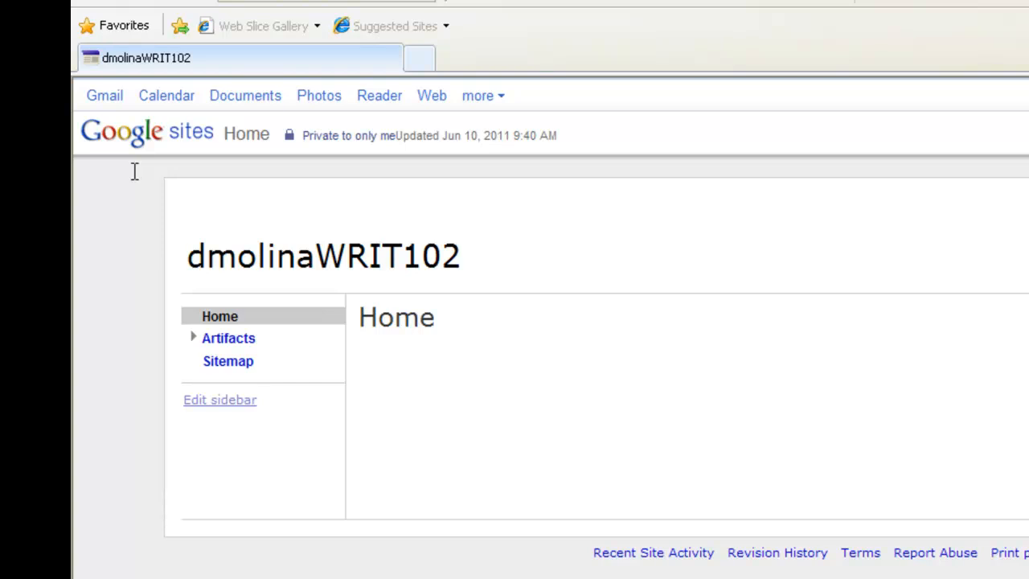
pyautogui.moveTo(185, 329)
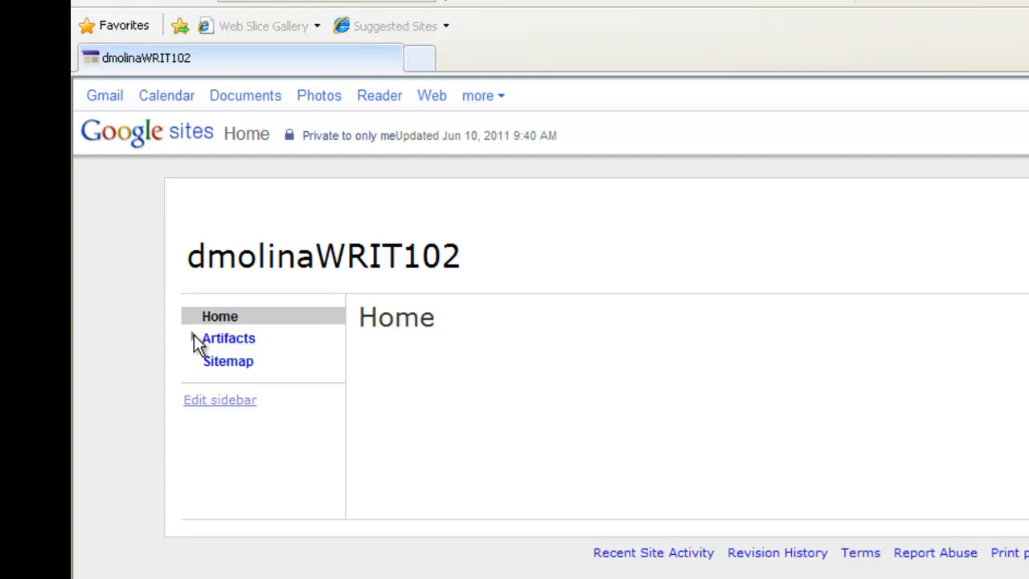
pyautogui.click(228, 338)
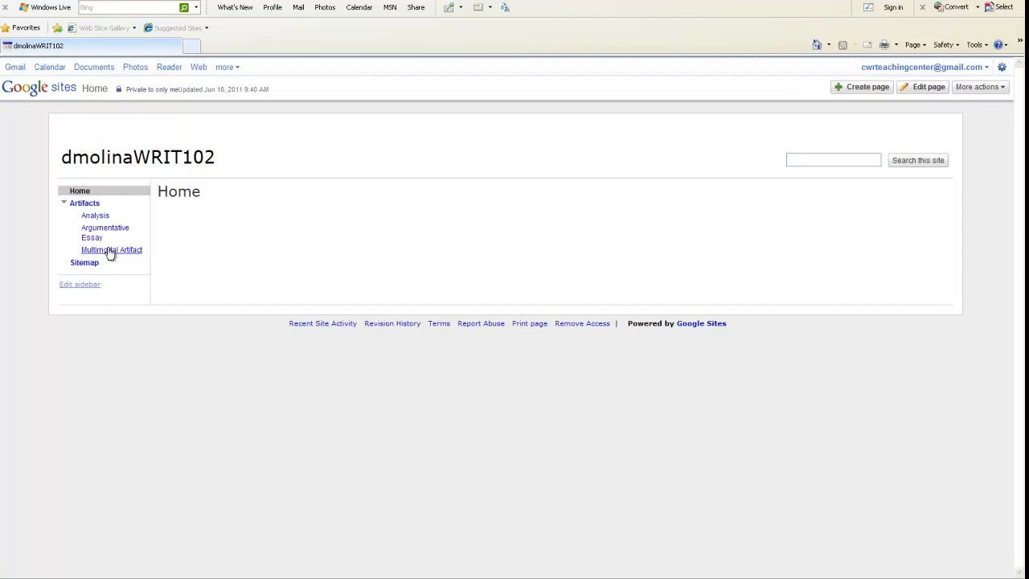
# Delete the Multimodal Artifact page, leaving Analysis and Argumentative Essay under Artifacts.
pyautogui.click(112, 249)
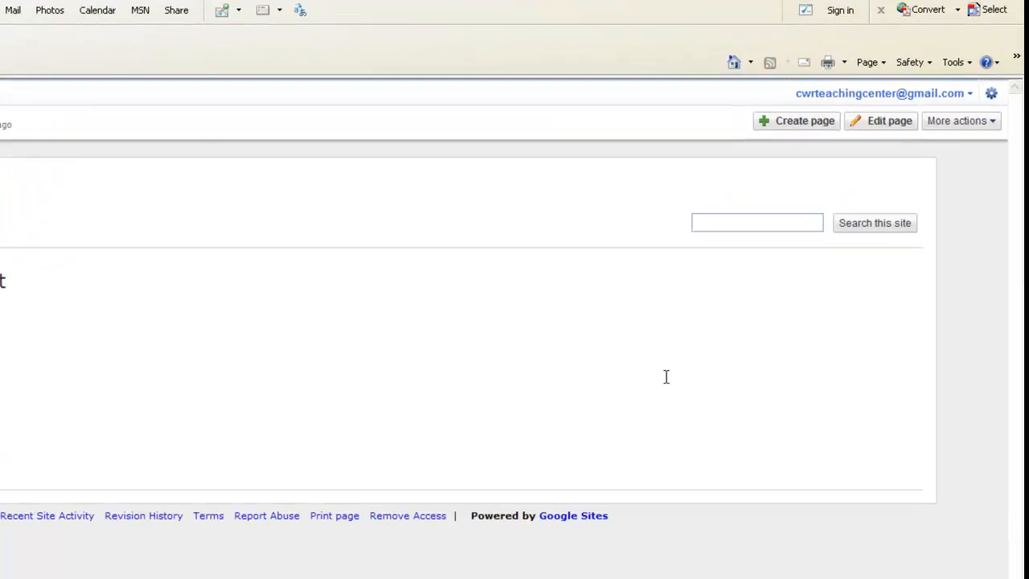
pyautogui.click(956, 121)
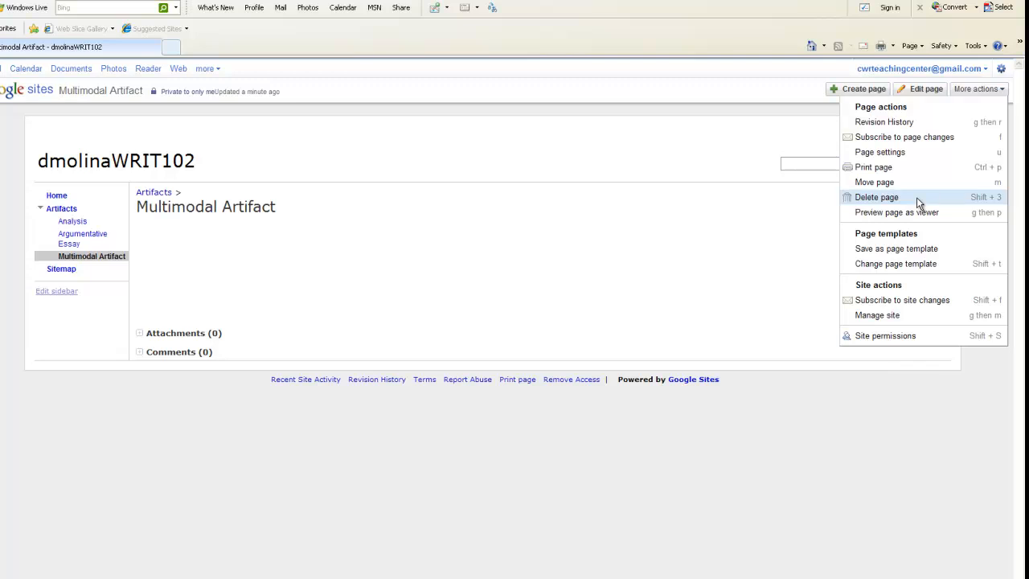
pyautogui.click(876, 197)
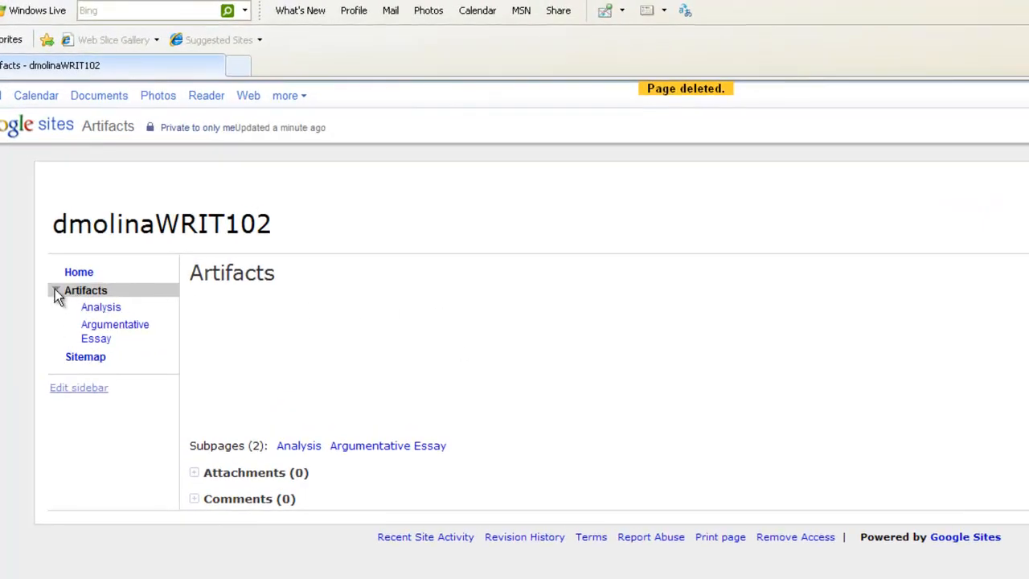
pyautogui.click(58, 290)
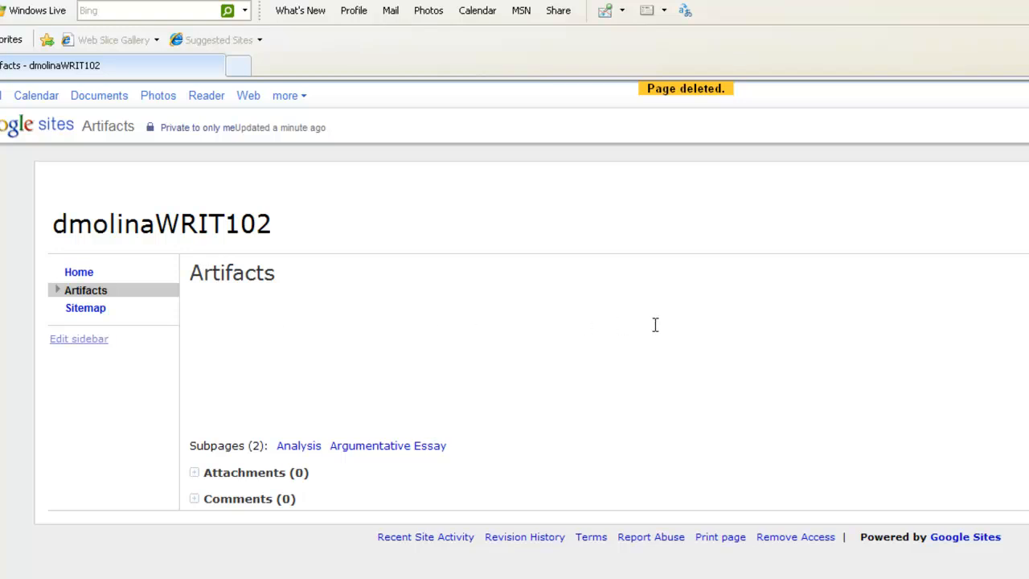
pyautogui.moveTo(652, 324)
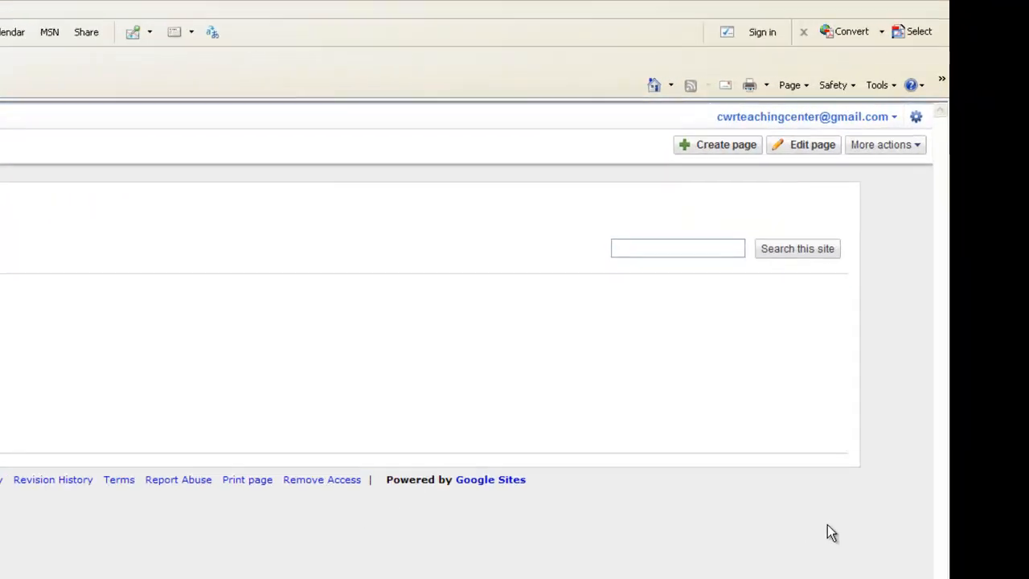
# Go to Manage site showing the recent site activity log.
pyautogui.click(880, 146)
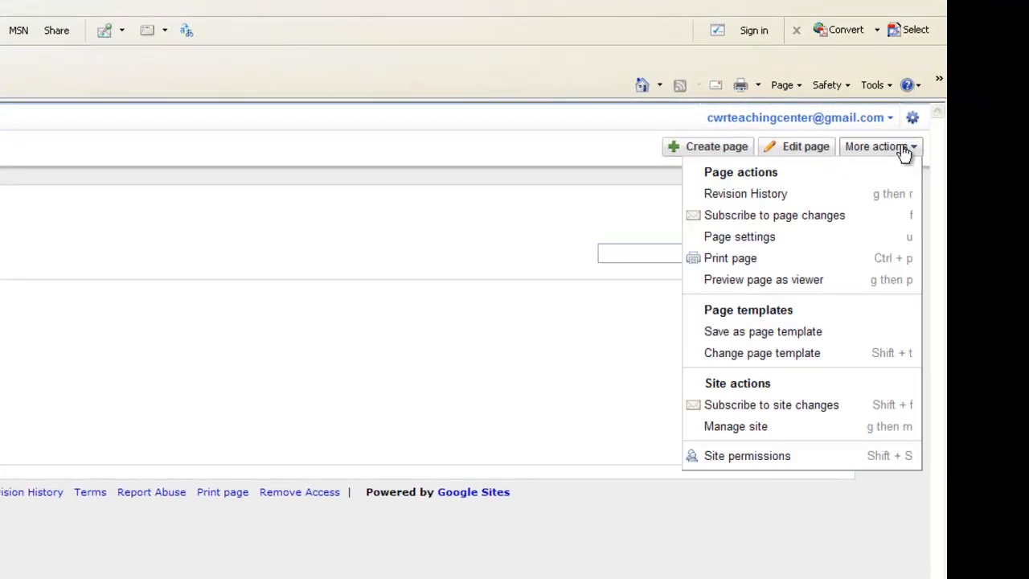
pyautogui.moveTo(734, 426)
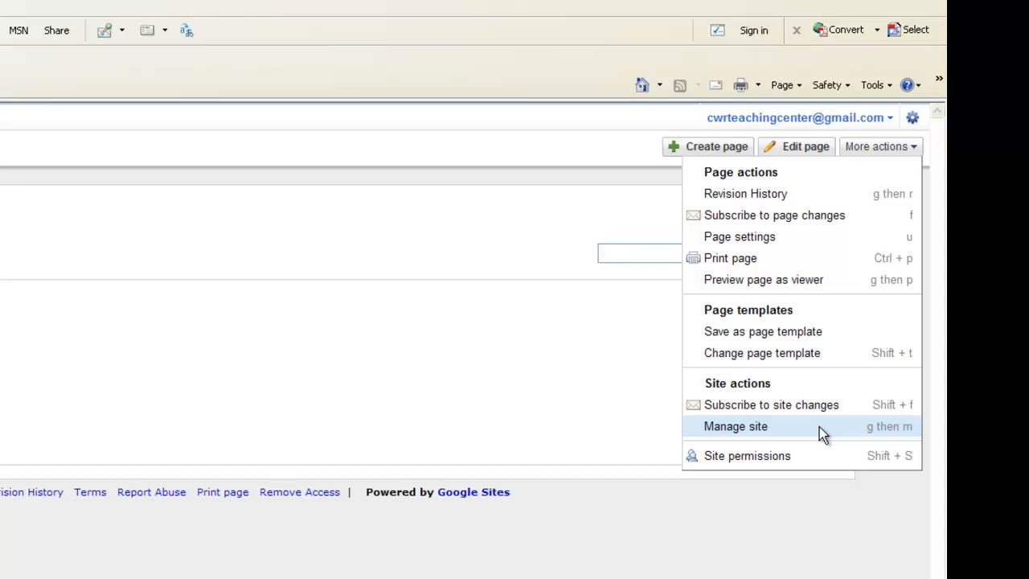
pyautogui.click(734, 426)
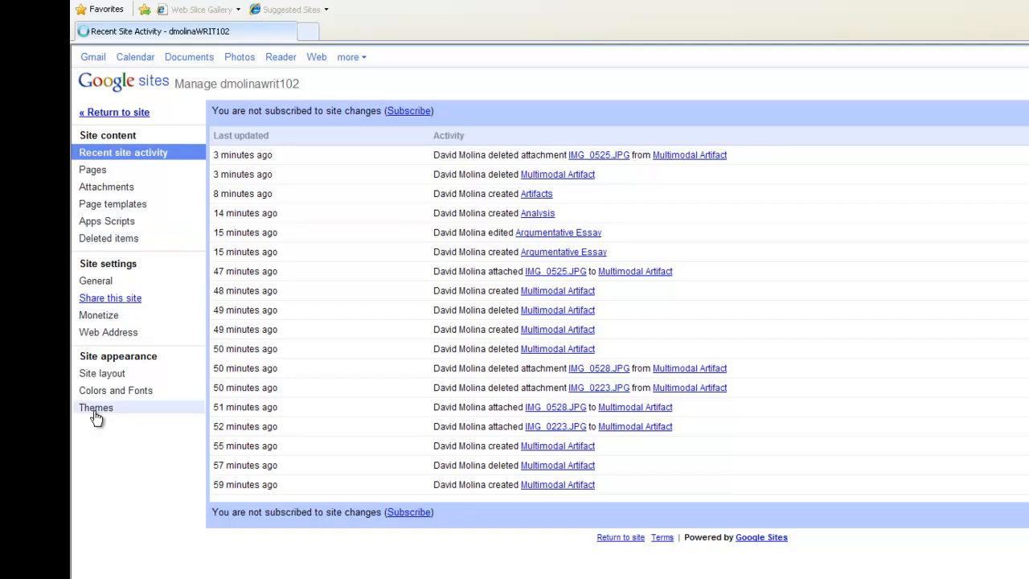
# Browse the Themes gallery under Site appearance down to the cloudy Treehouse theme.
pyautogui.click(95, 408)
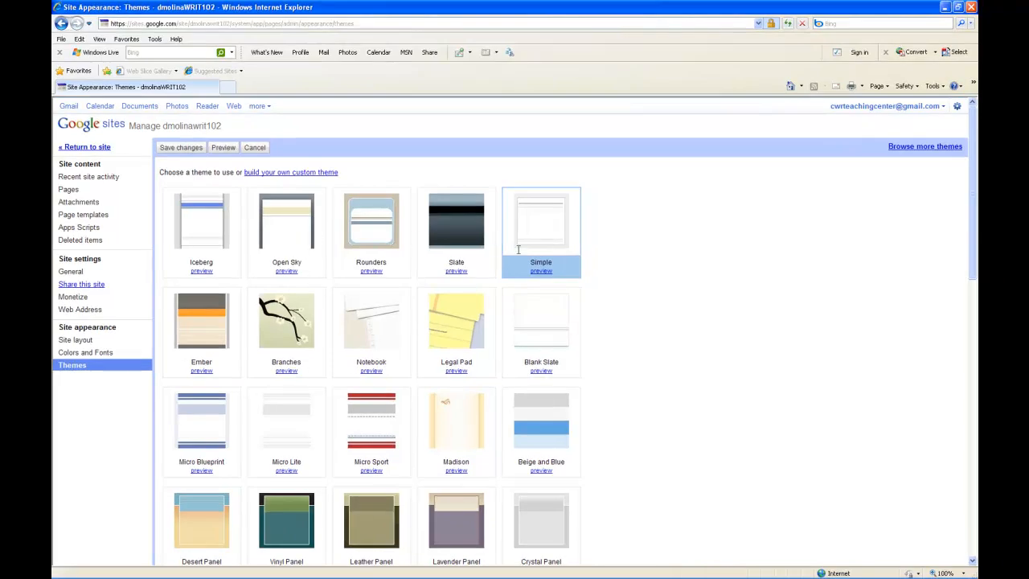
pyautogui.scroll(-3)
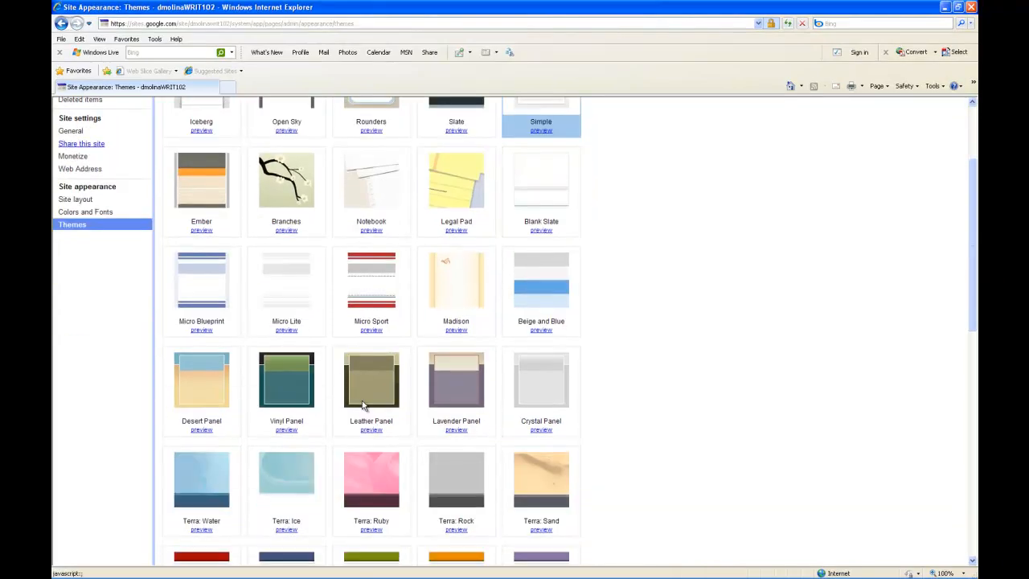
pyautogui.scroll(-3)
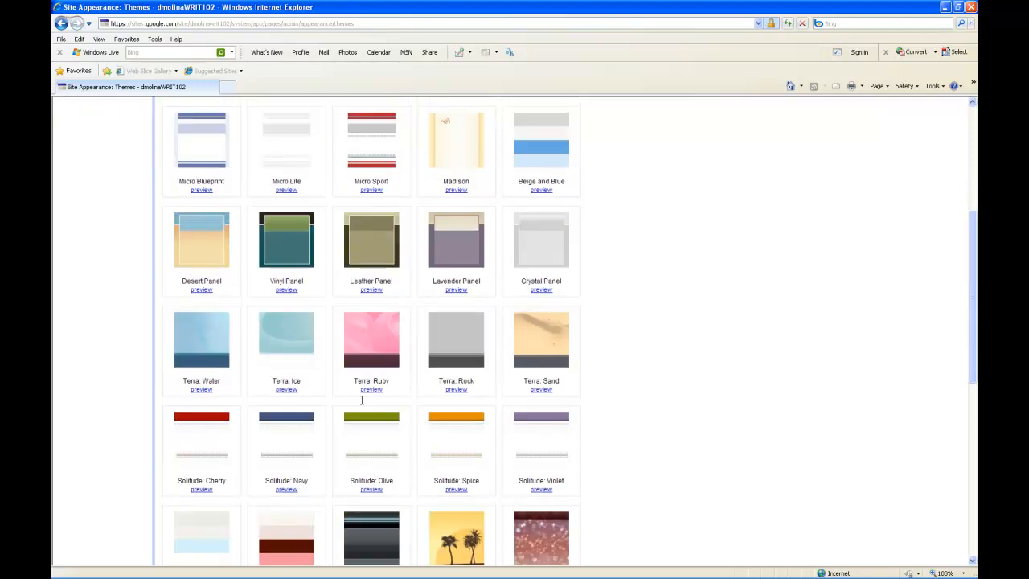
pyautogui.scroll(-3)
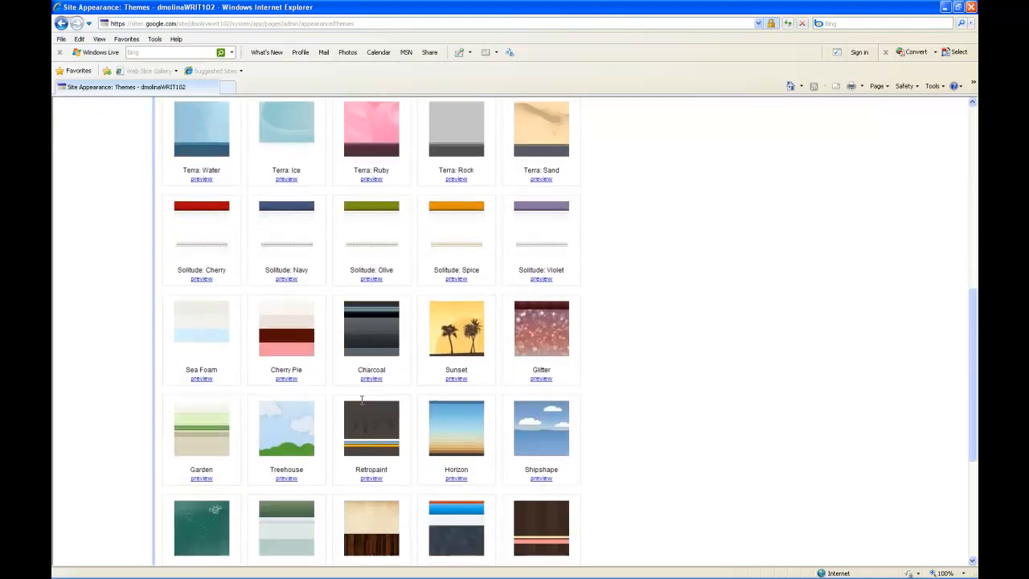
pyautogui.scroll(-3)
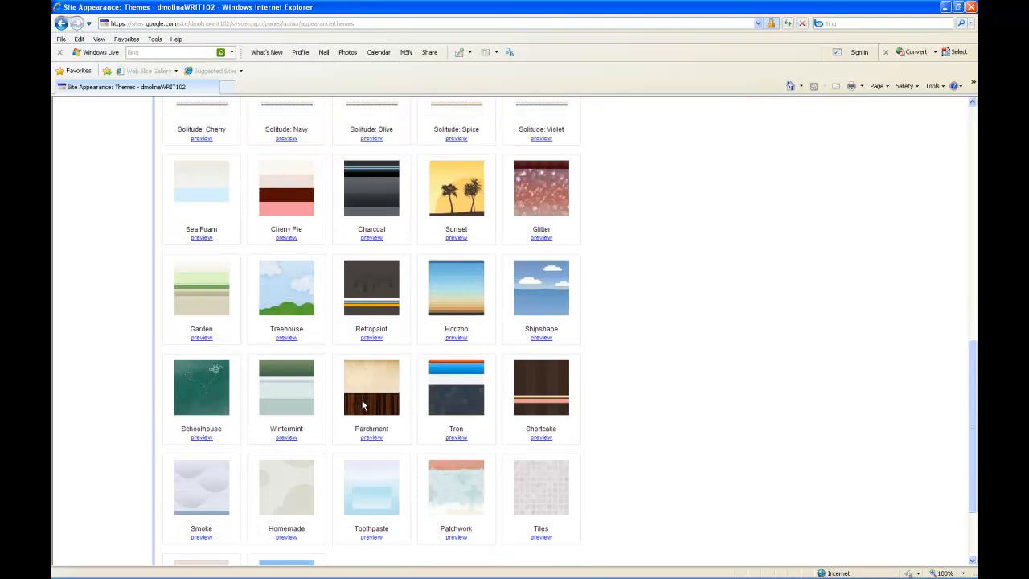
pyautogui.scroll(-3)
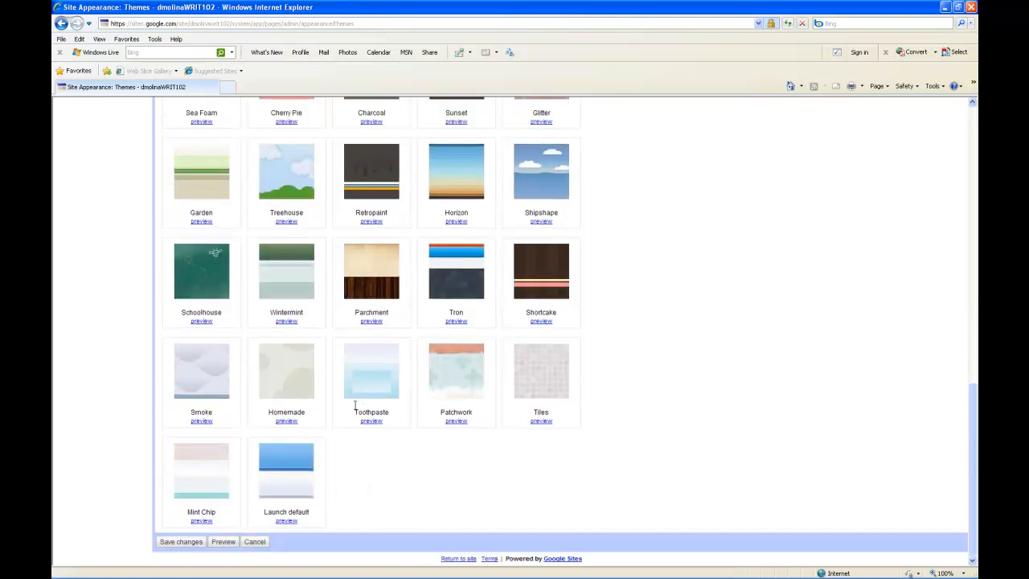
pyautogui.moveTo(305, 176)
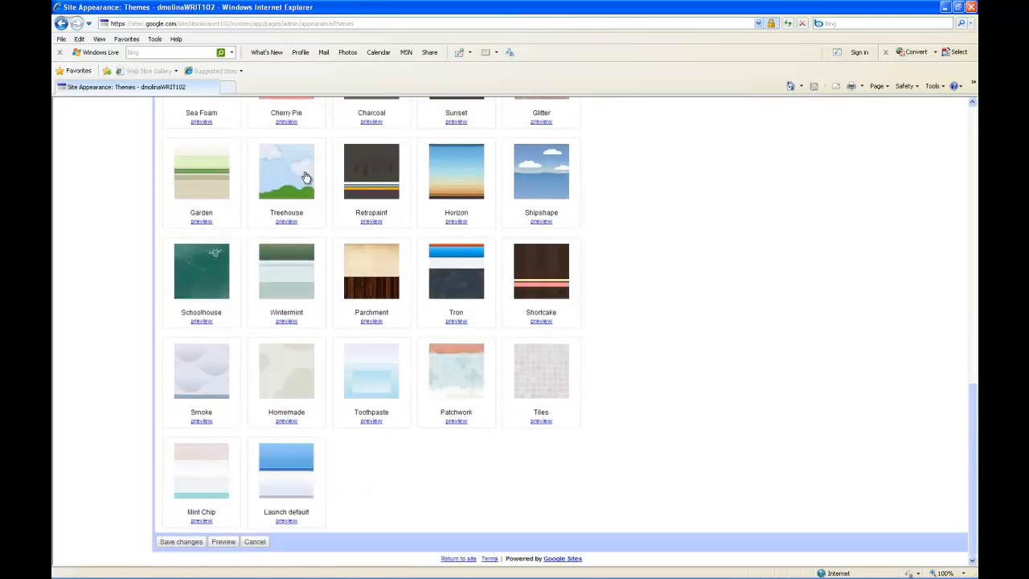
pyautogui.moveTo(295, 189)
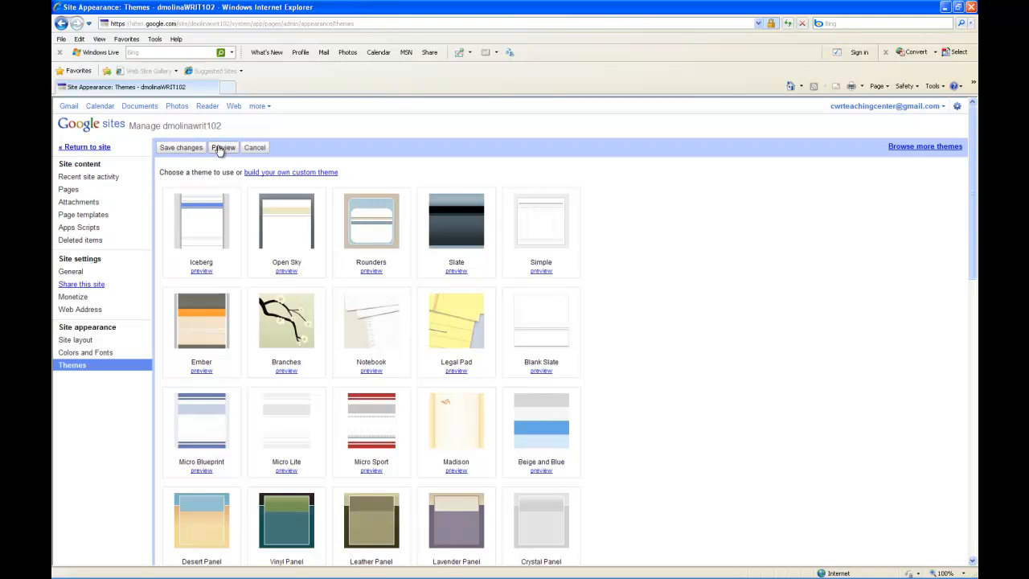
pyautogui.click(223, 147)
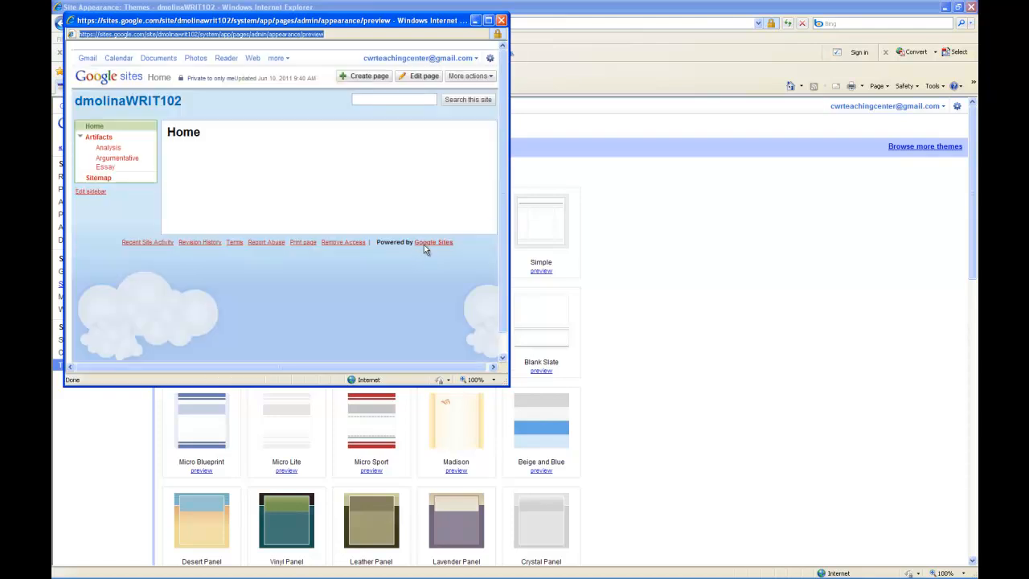
pyautogui.moveTo(447, 274)
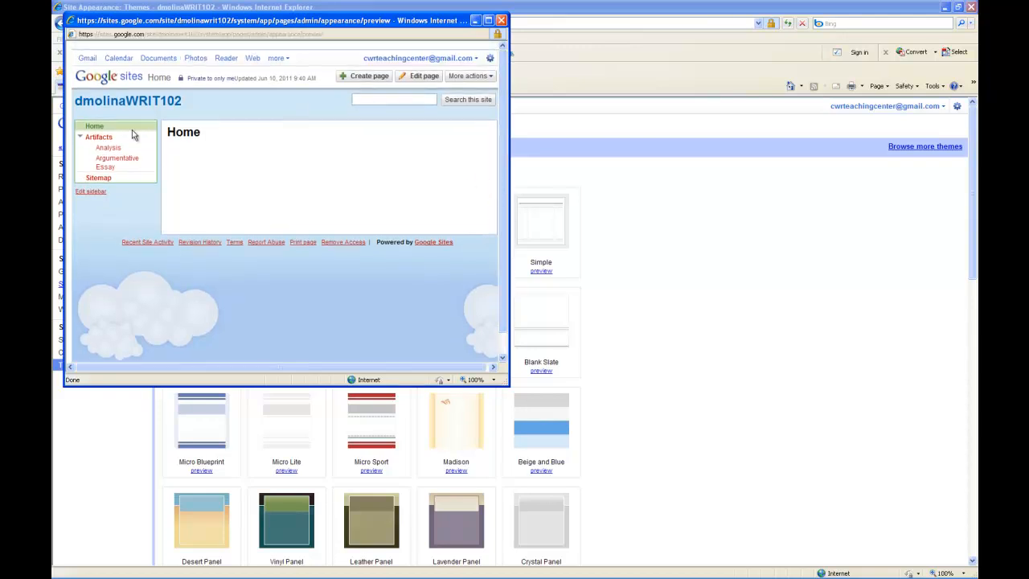
pyautogui.moveTo(103, 135)
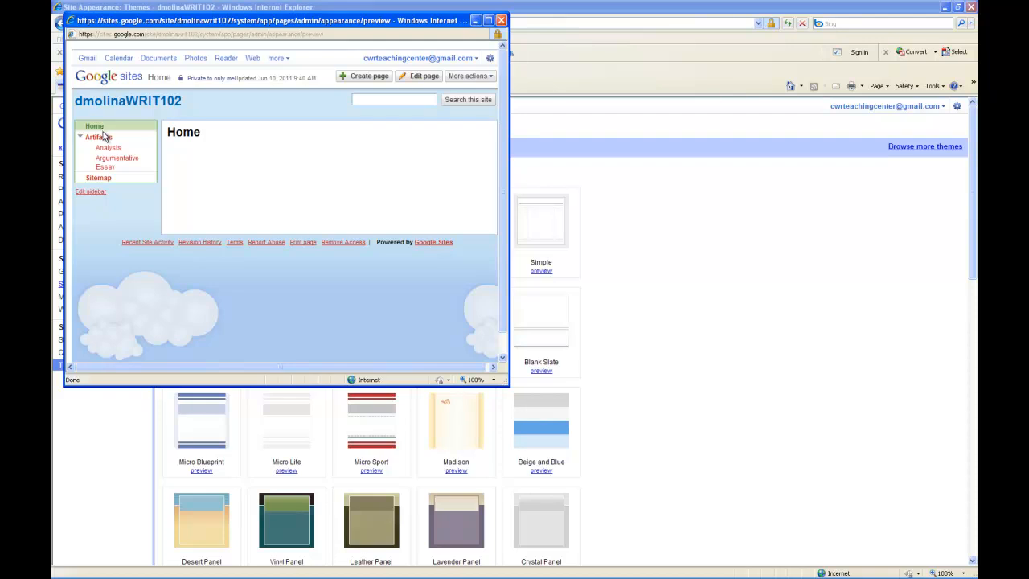
pyautogui.moveTo(109, 168)
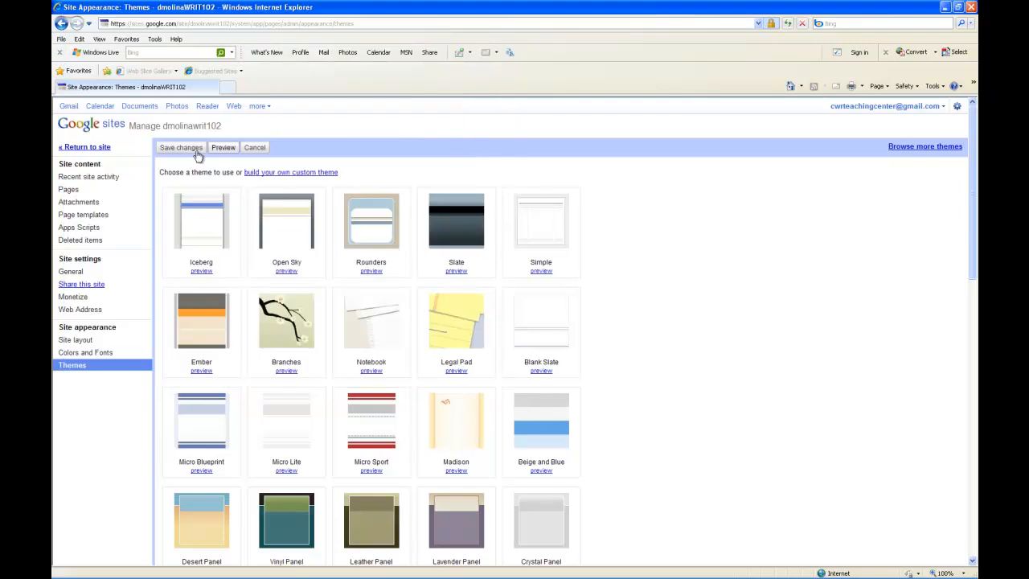
# Save the Treehouse theme and return to the site's Home page.
pyautogui.click(180, 147)
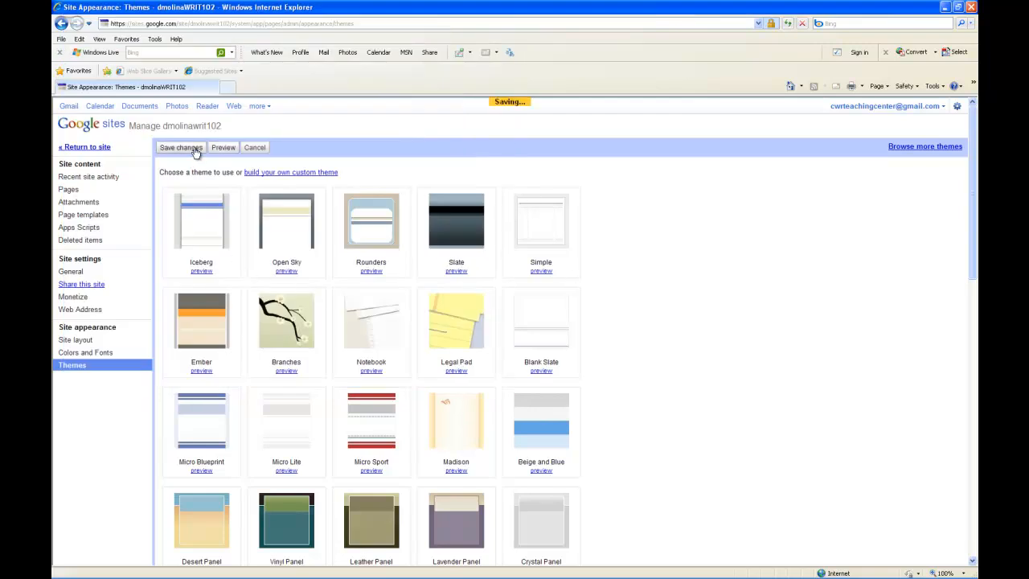
pyautogui.click(180, 147)
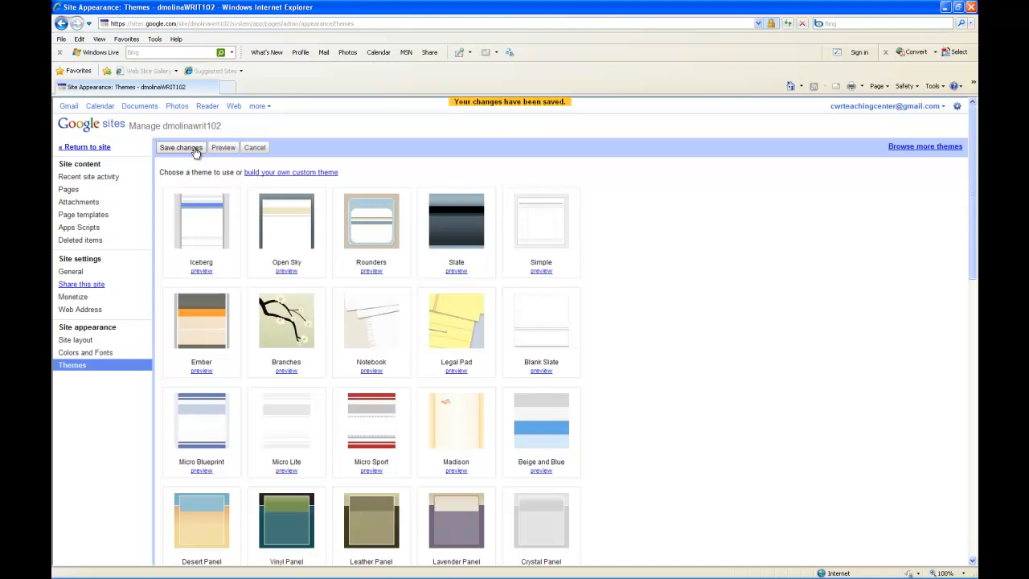
pyautogui.moveTo(84, 147)
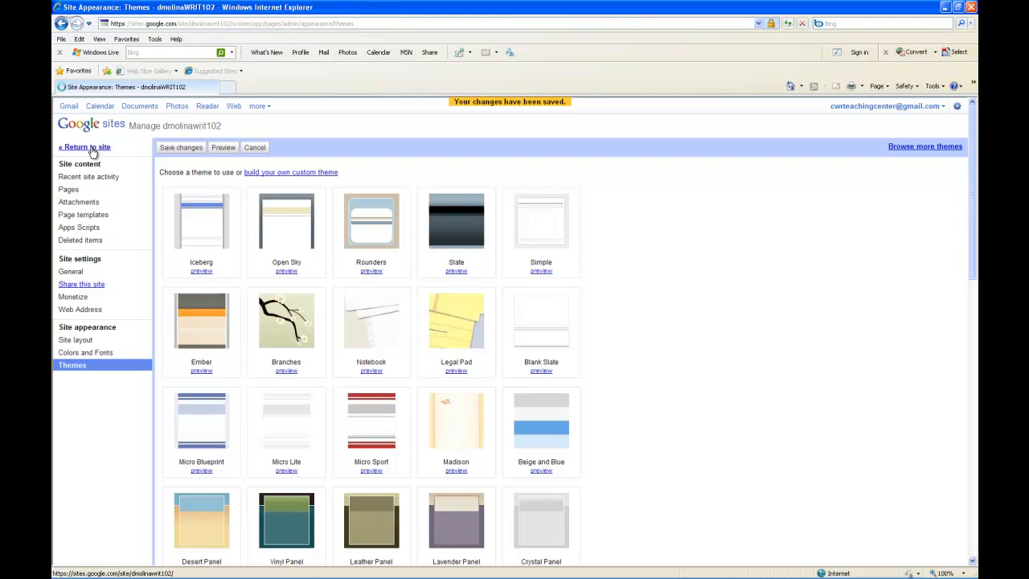
pyautogui.click(85, 146)
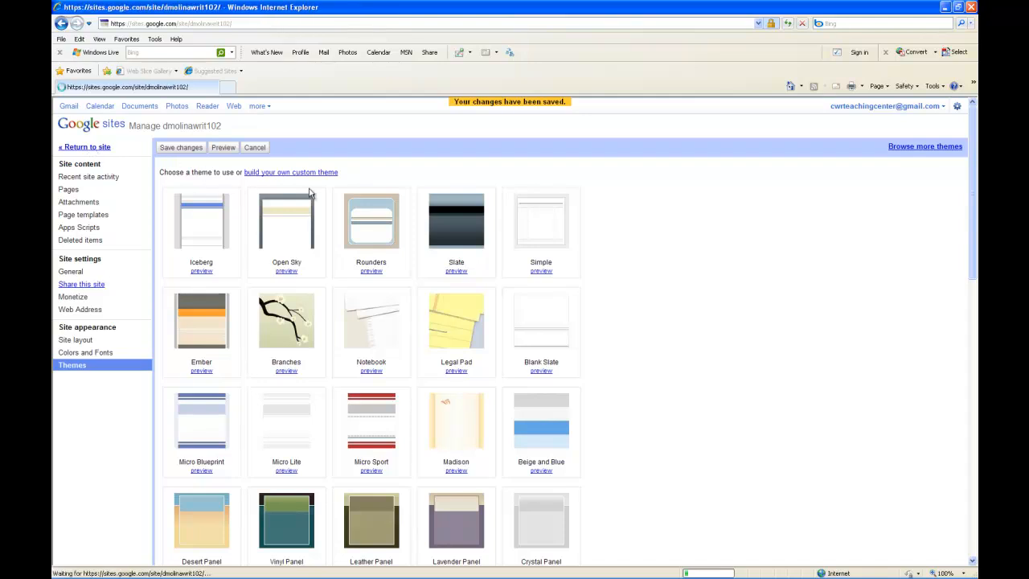
pyautogui.click(84, 147)
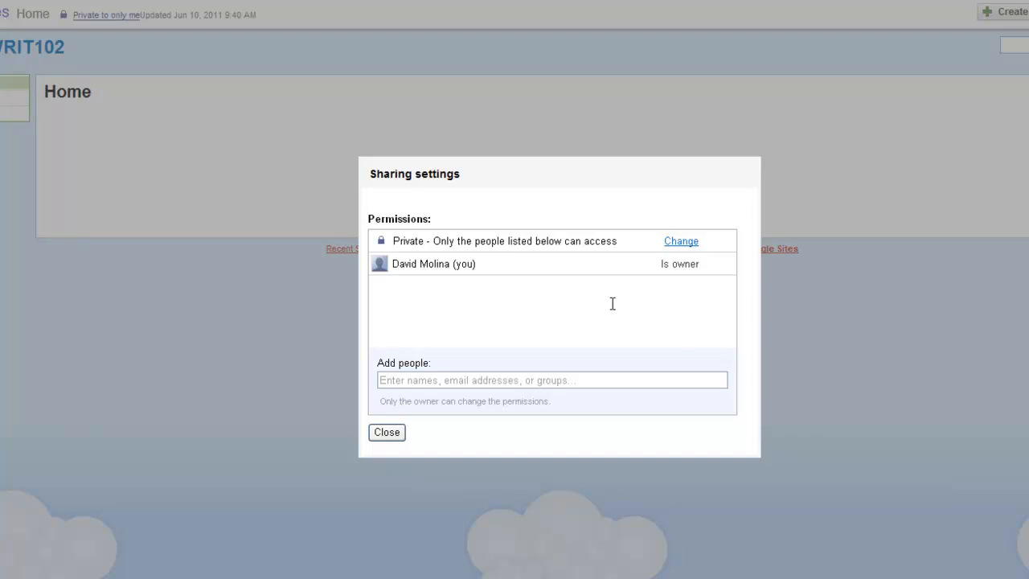
# Change site access to Public on the web, save it and close Sharing settings.
pyautogui.click(681, 241)
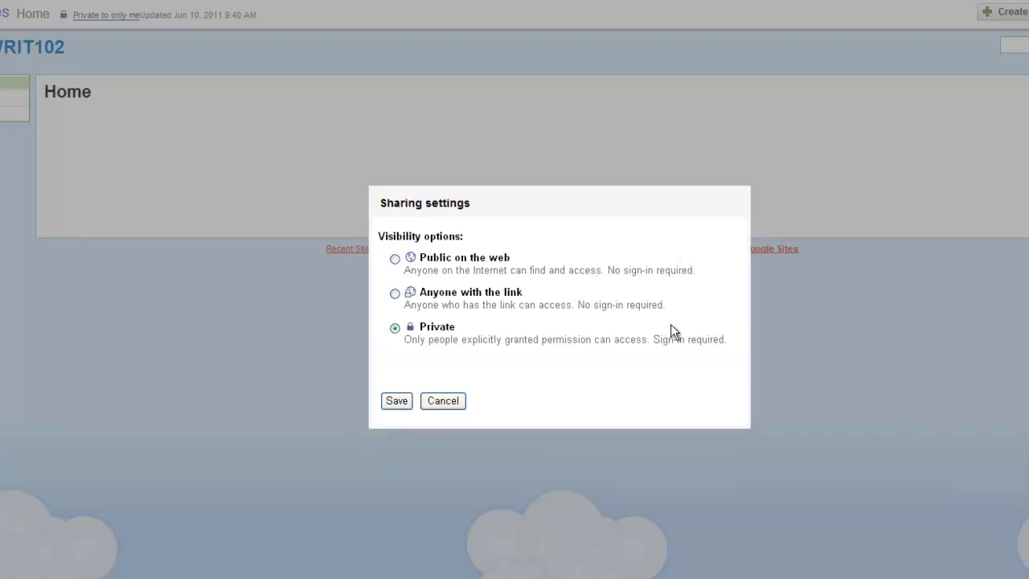
pyautogui.click(394, 258)
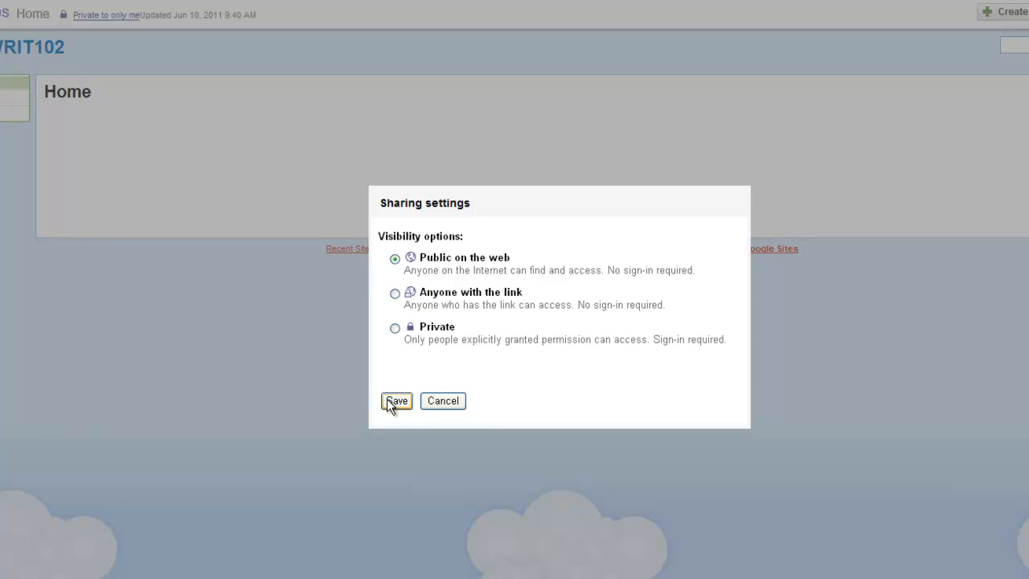
pyautogui.click(396, 400)
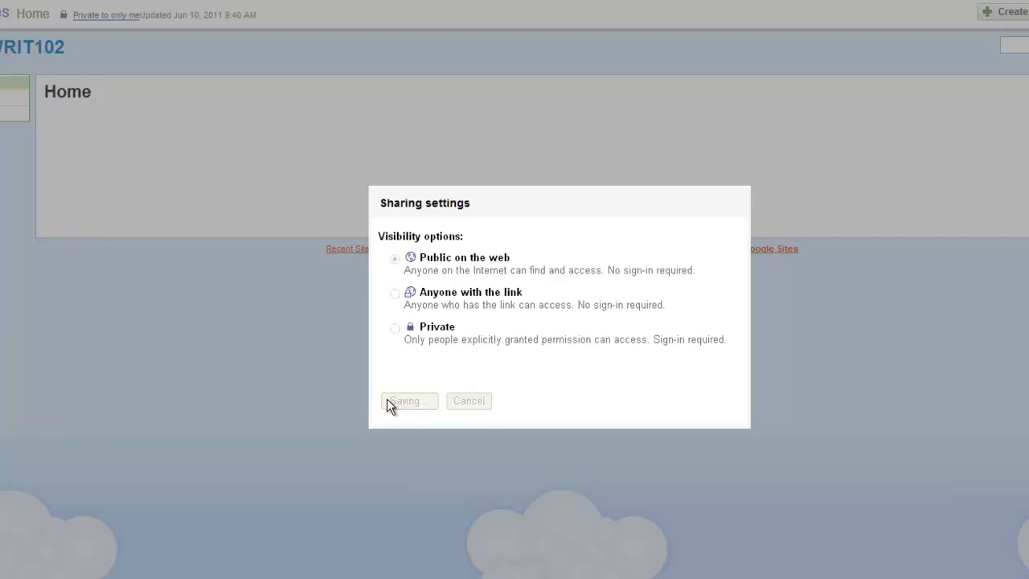
pyautogui.click(409, 401)
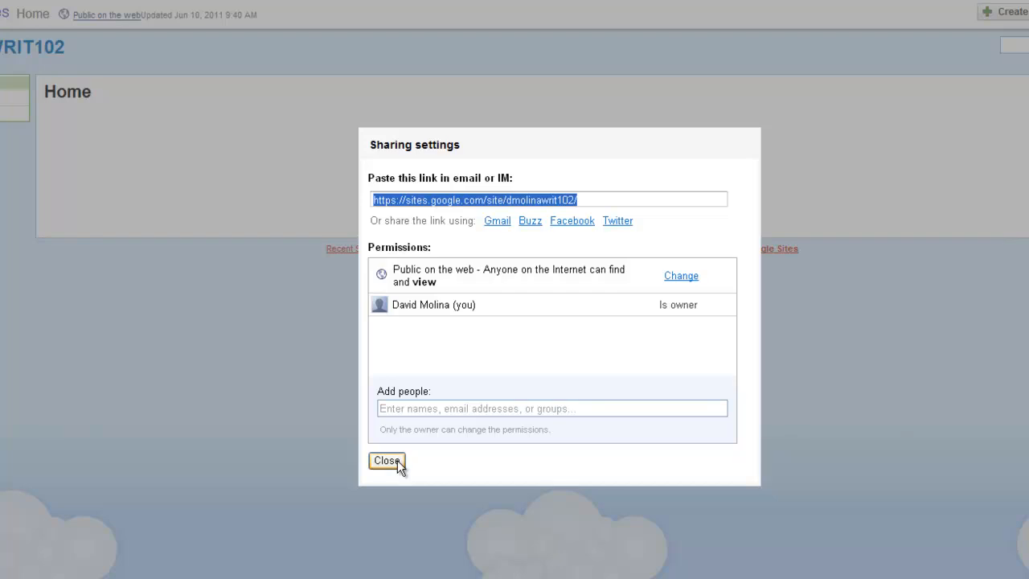
pyautogui.click(387, 460)
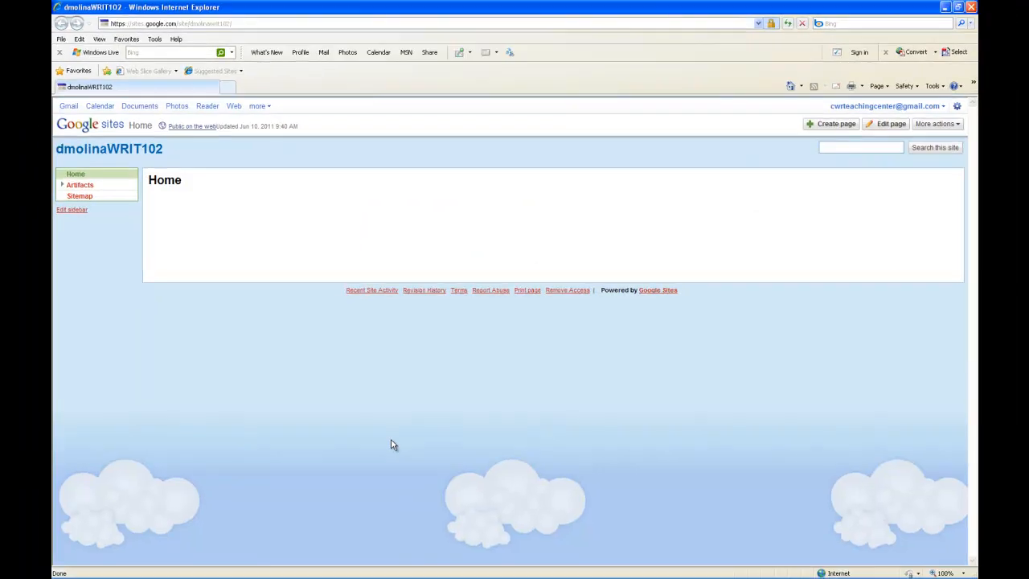